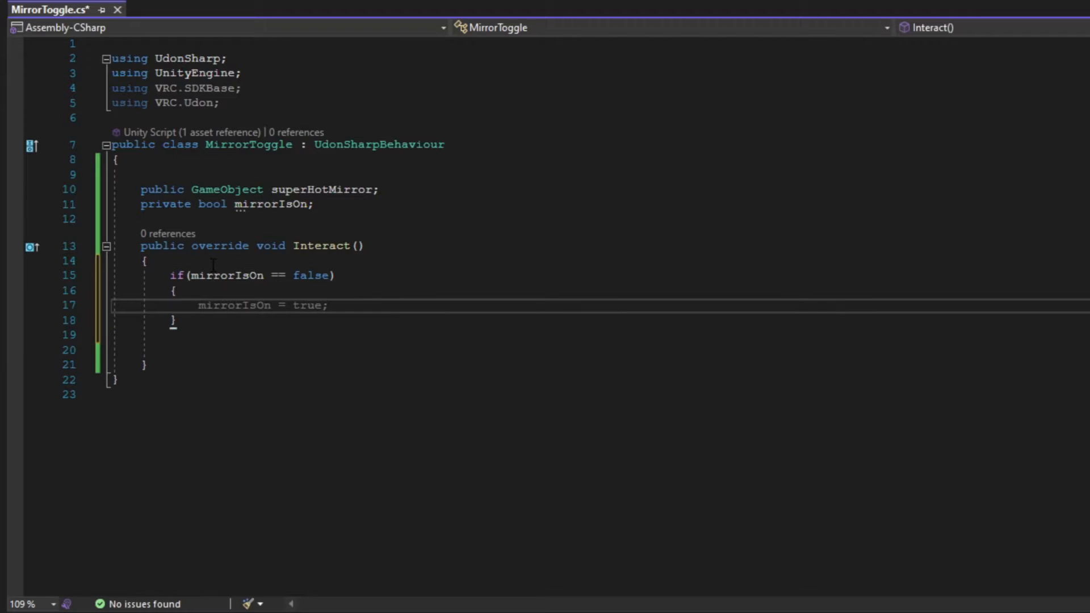
# Step: Type superHotMirror.SetActive(false); on line 17 inside the if (mirrorIsOn == false) block
pyautogui.write('superHotMirror.SetActive(false);')
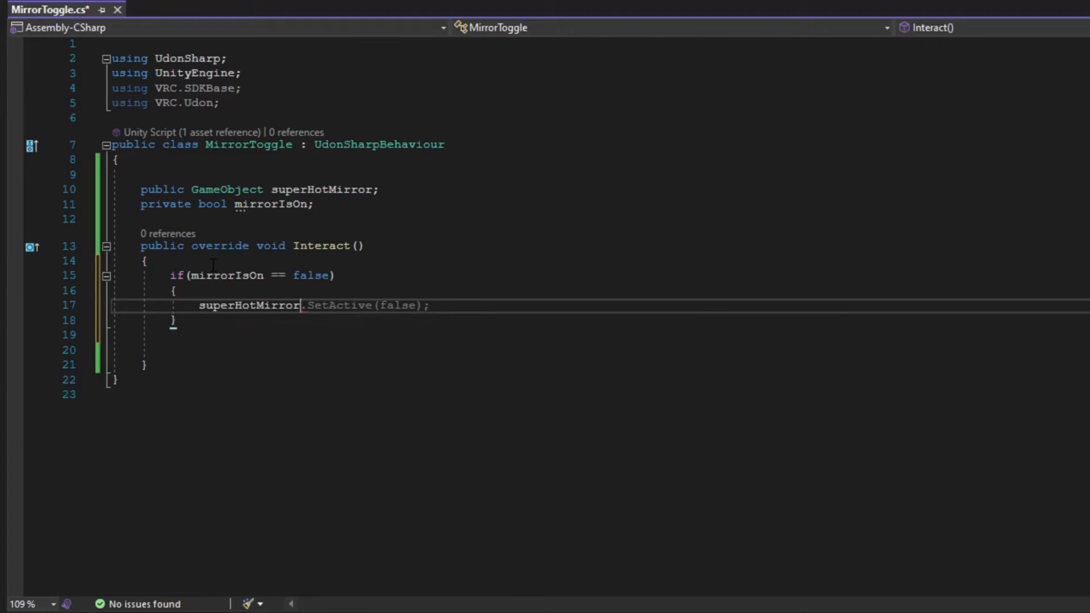
pyautogui.write('t')
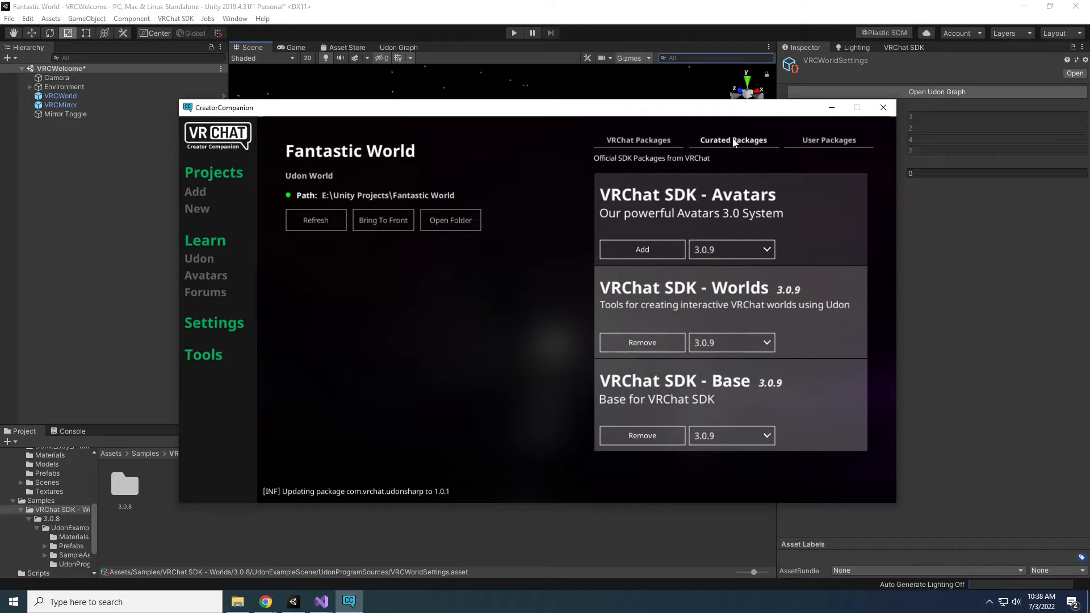
# Step: List UdonSharp and VRChat Client Simulator under Curated Packages for Fantastic World
pyautogui.click(733, 139)
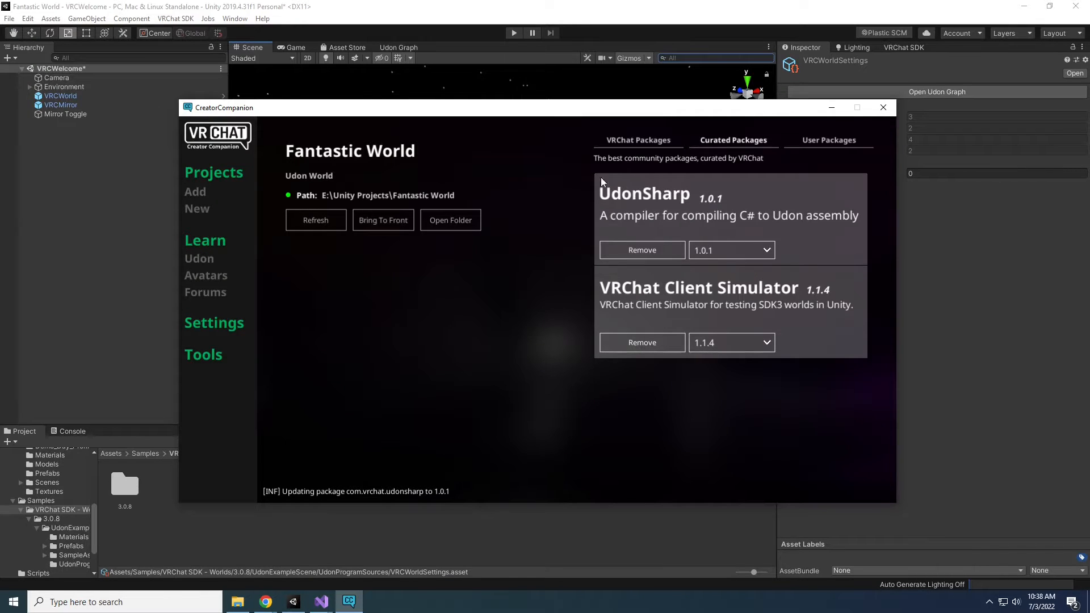
pyautogui.moveTo(787, 263)
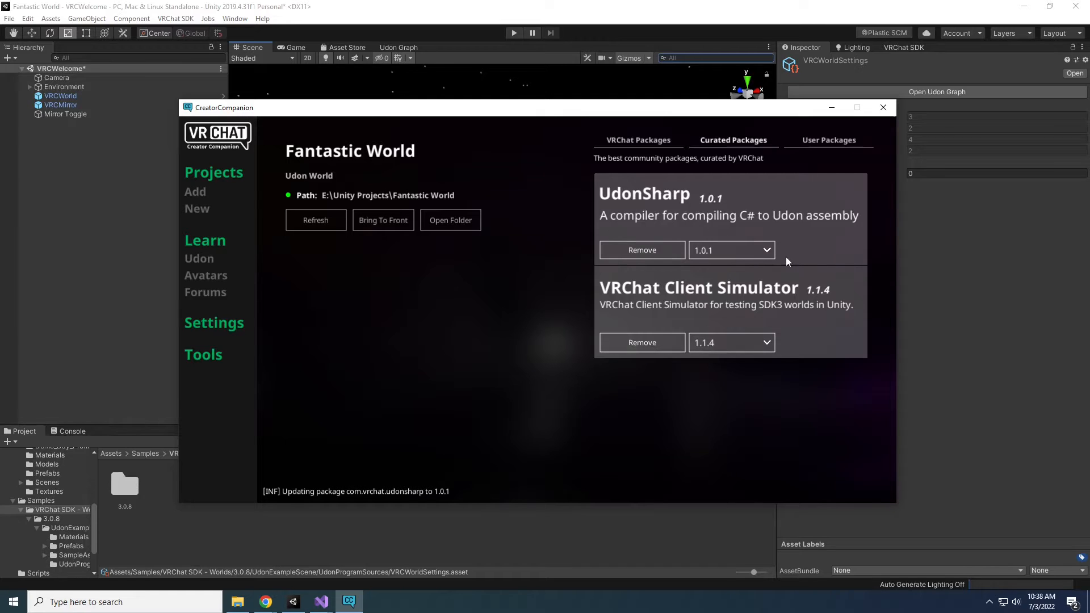
pyautogui.moveTo(854, 308)
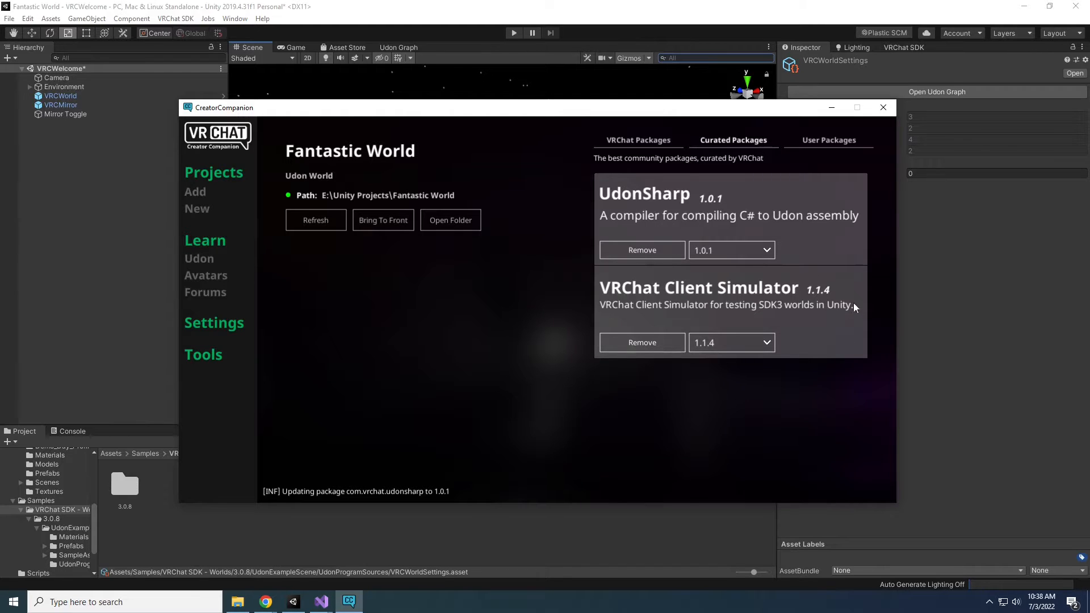
pyautogui.moveTo(610, 347)
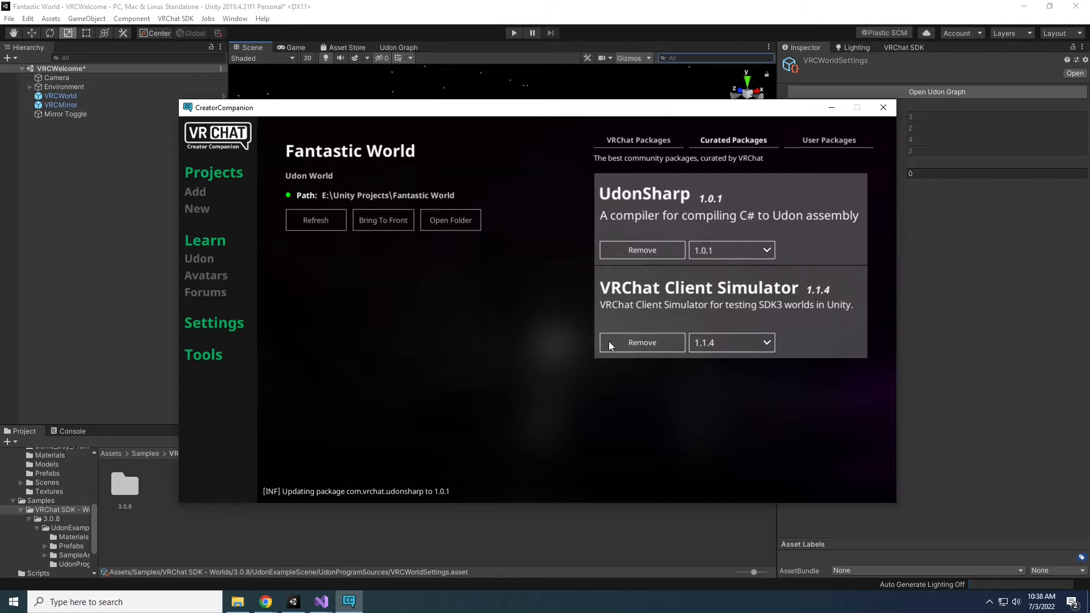
pyautogui.moveTo(449, 282)
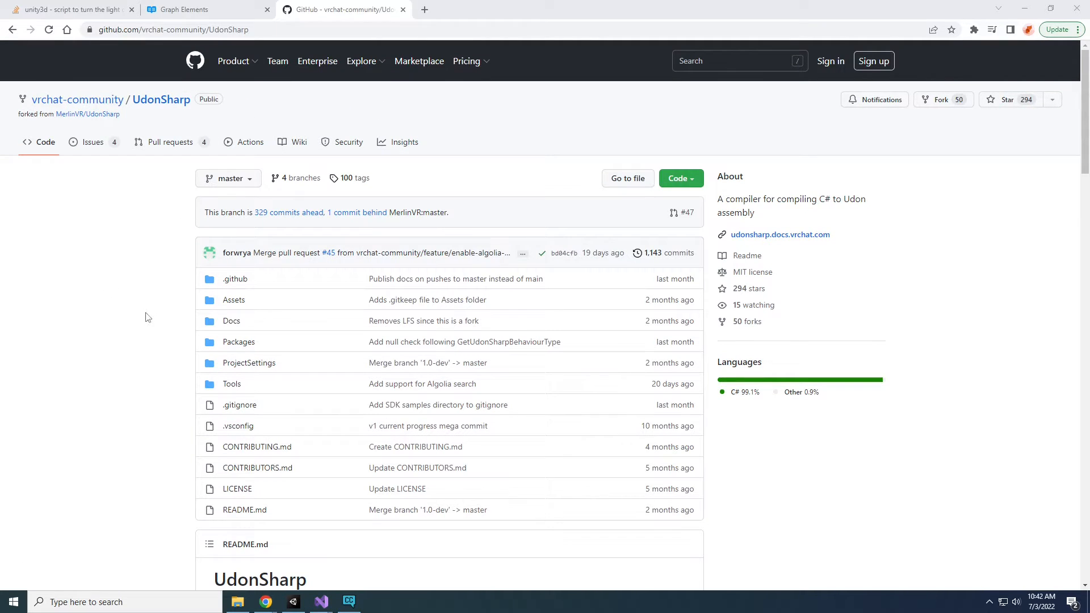
# Step: Go from the README's Setup section to the latest release and download UdonSharp_v0.20.3.unitypackage
pyautogui.scroll(-3)
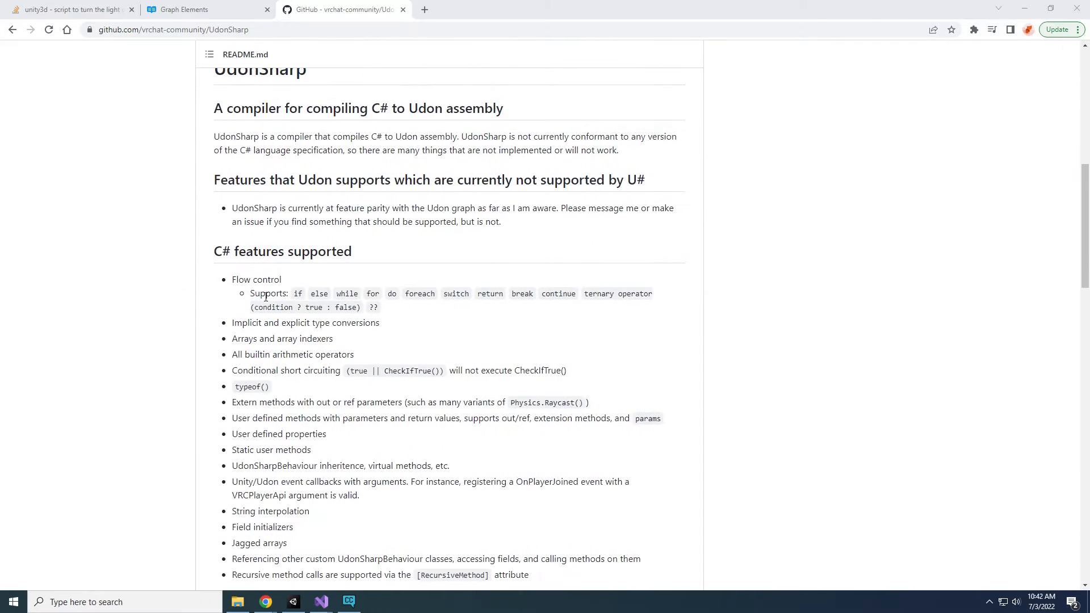
pyautogui.scroll(-3)
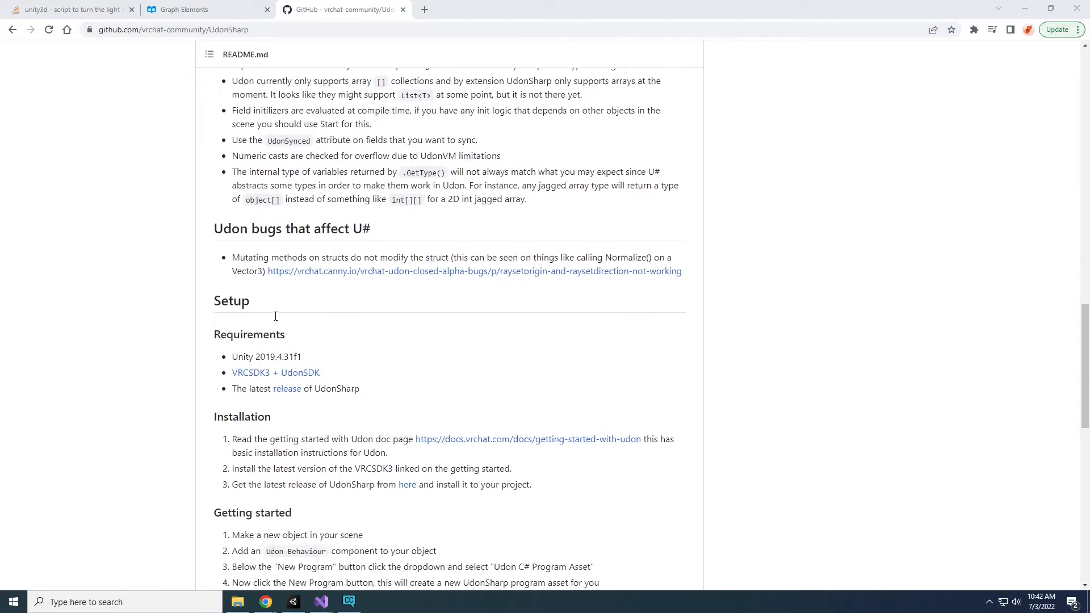
pyautogui.scroll(-3)
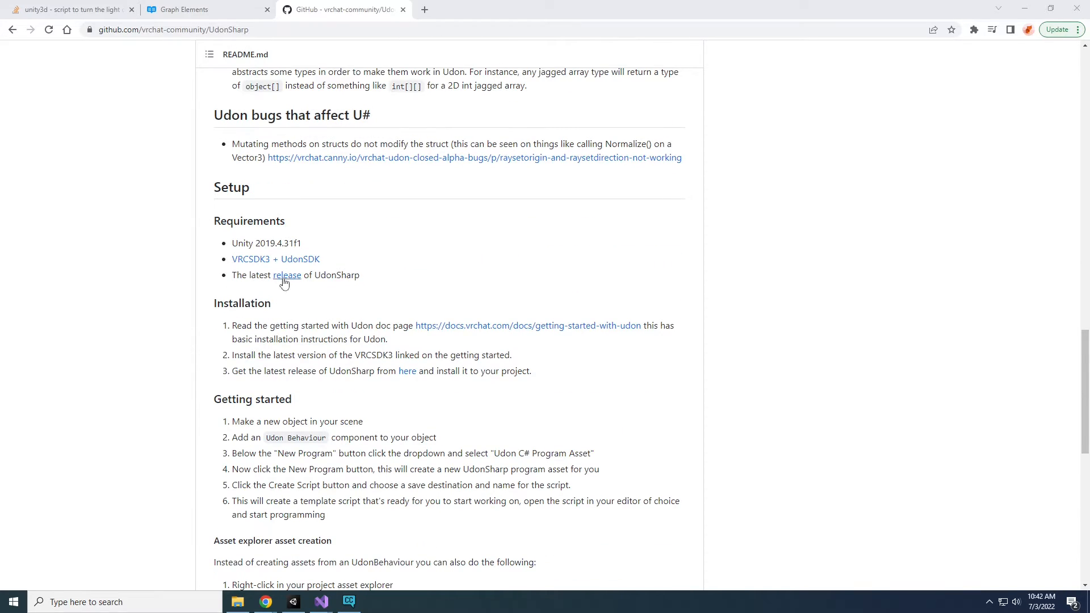
pyautogui.moveTo(286, 275)
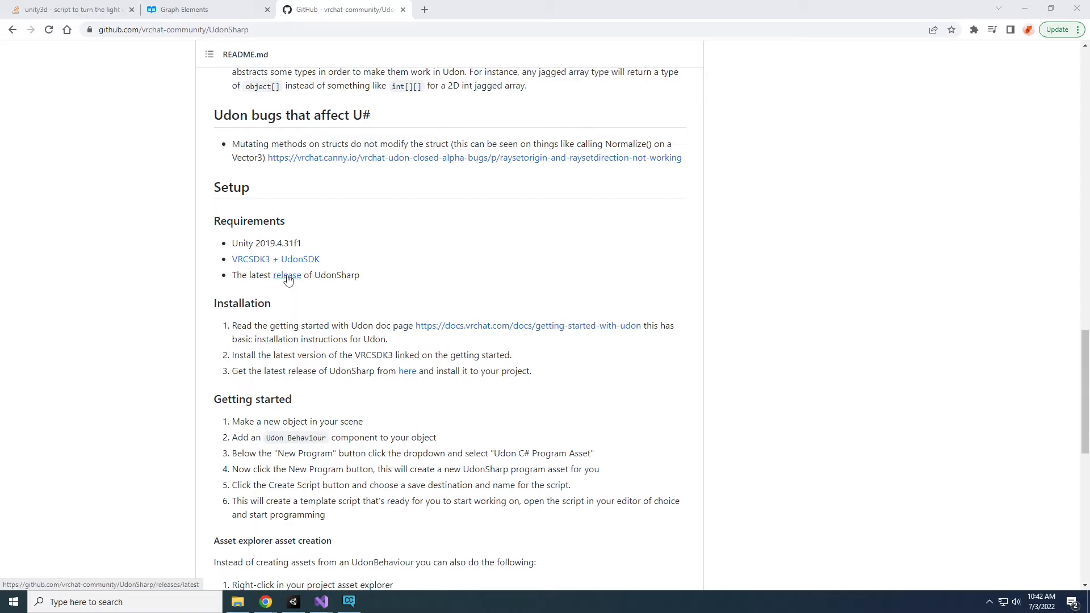
pyautogui.click(286, 275)
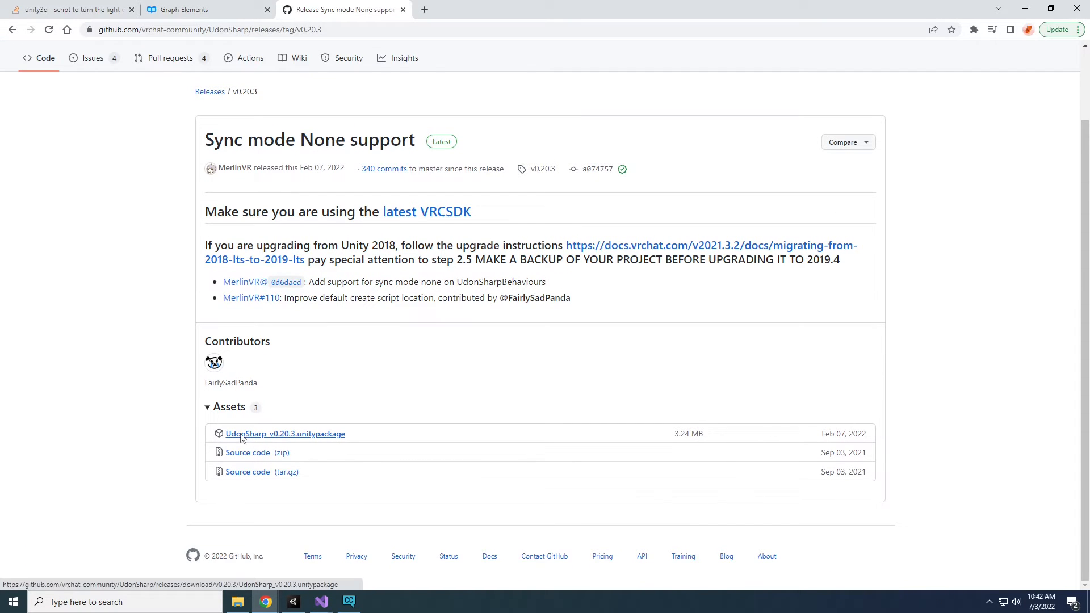
pyautogui.click(285, 434)
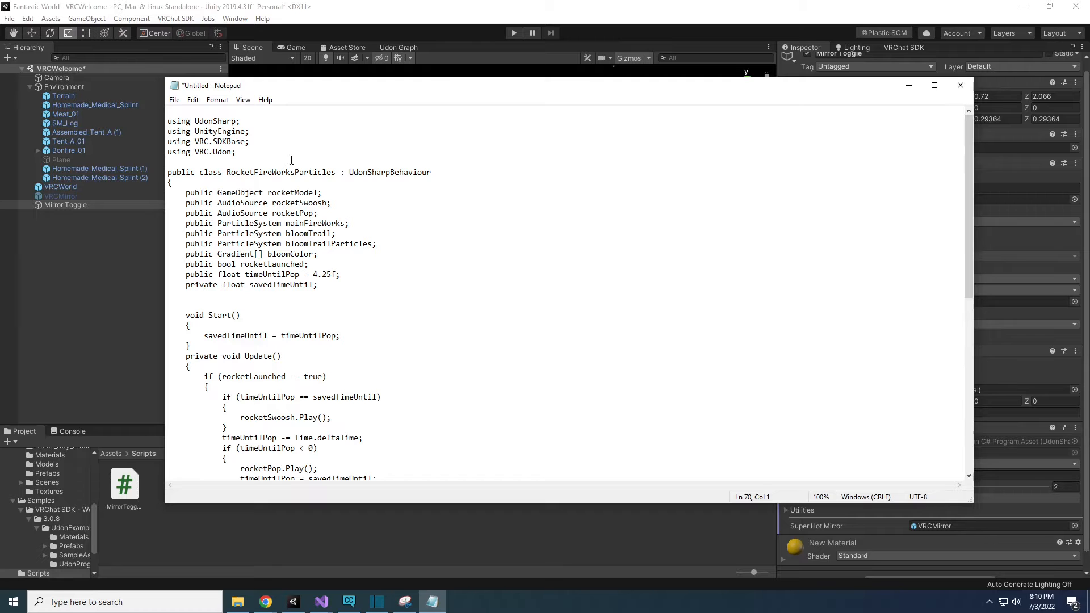
pyautogui.scroll(-3)
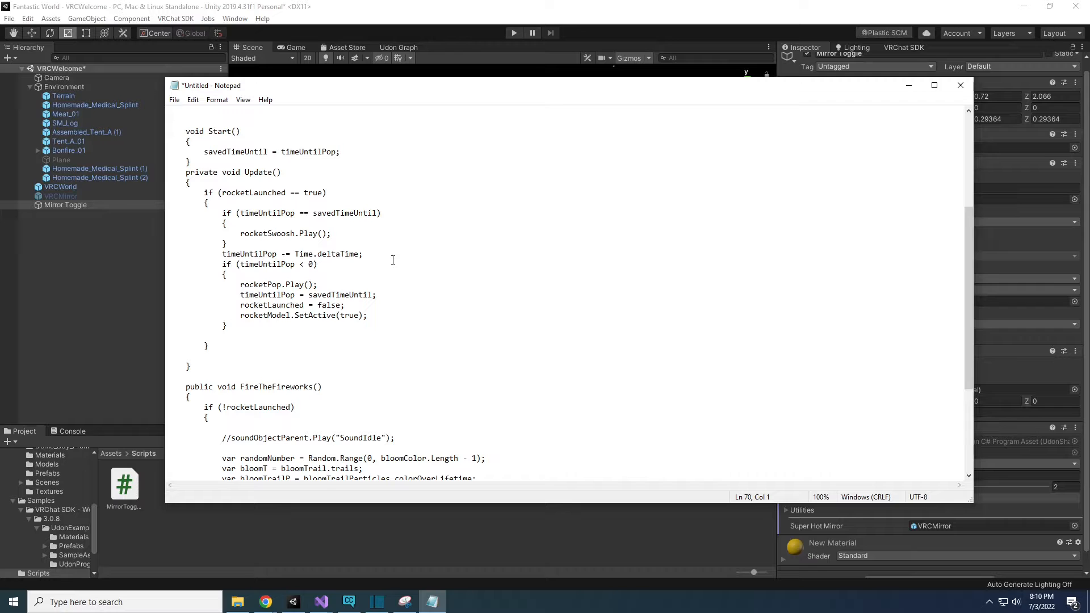
pyautogui.scroll(-3)
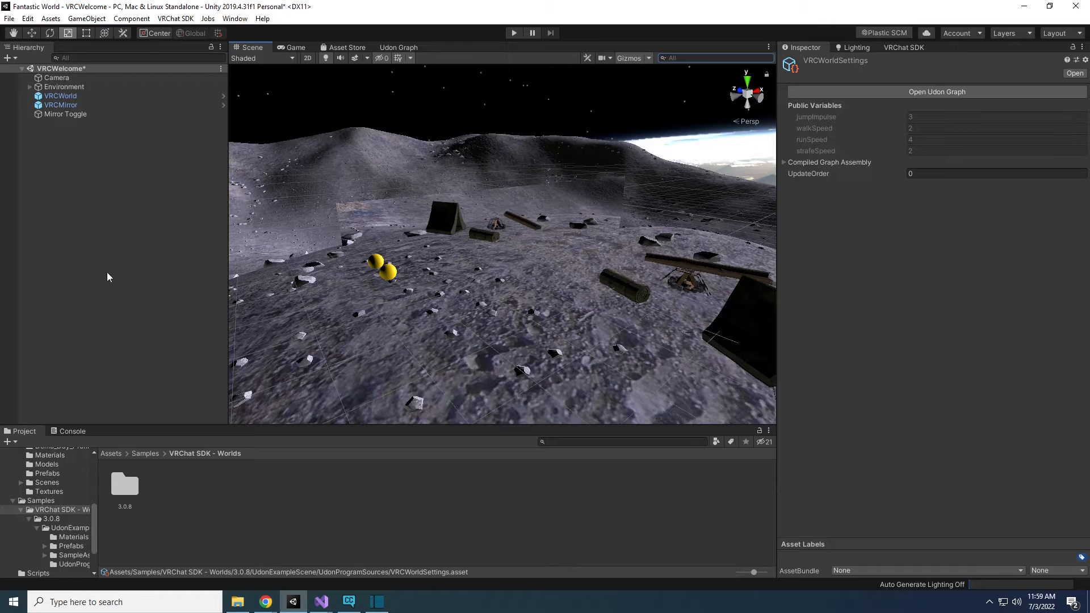
# Step: Keep Visual Studio Community 2022 as the External Script Editor in Unity Preferences
pyautogui.click(27, 18)
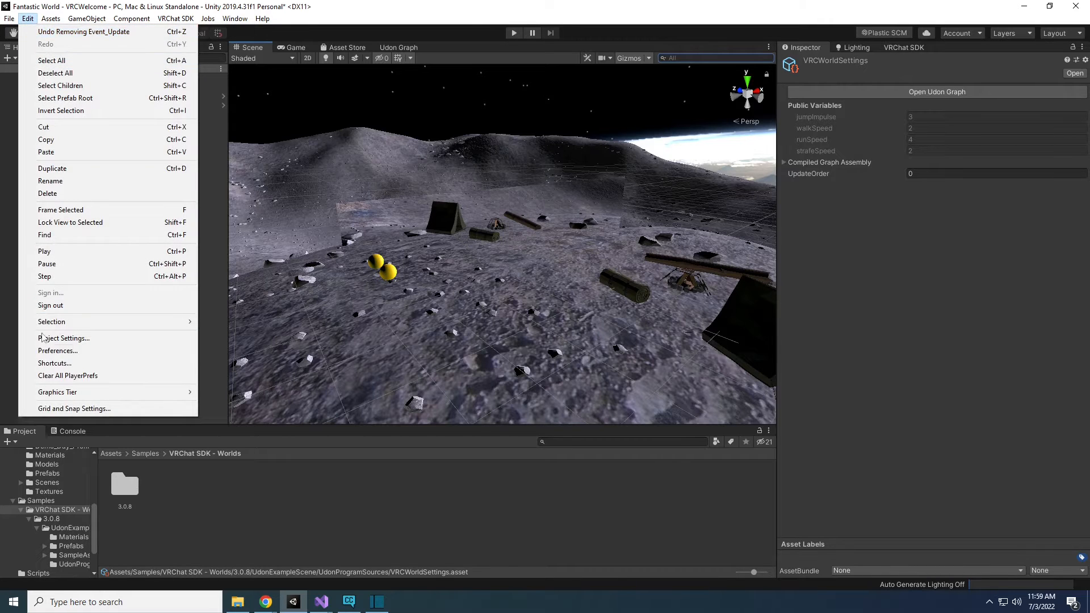
pyautogui.click(57, 350)
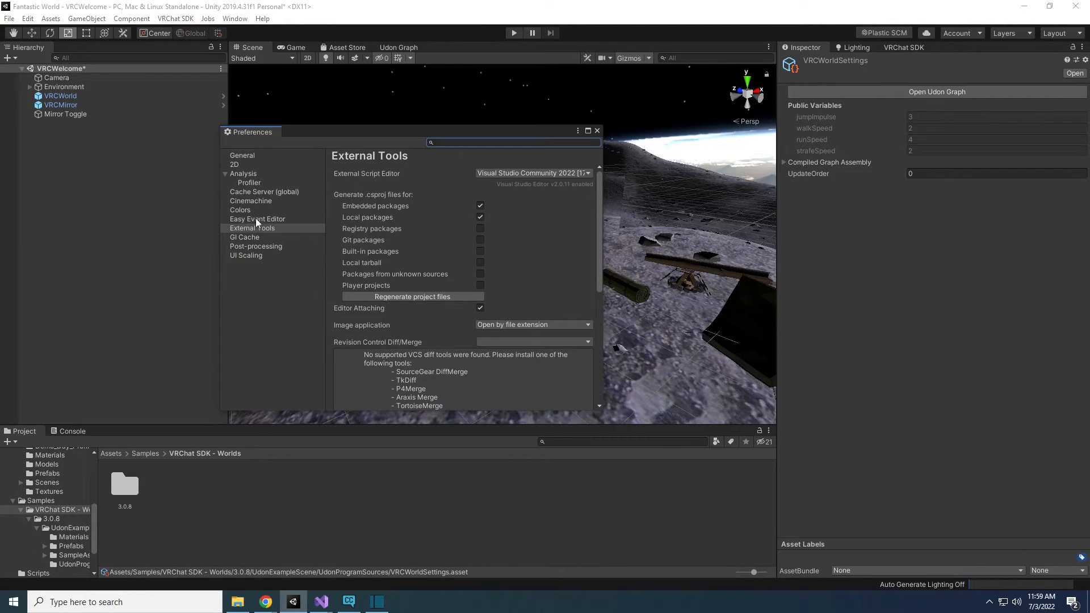
pyautogui.click(252, 228)
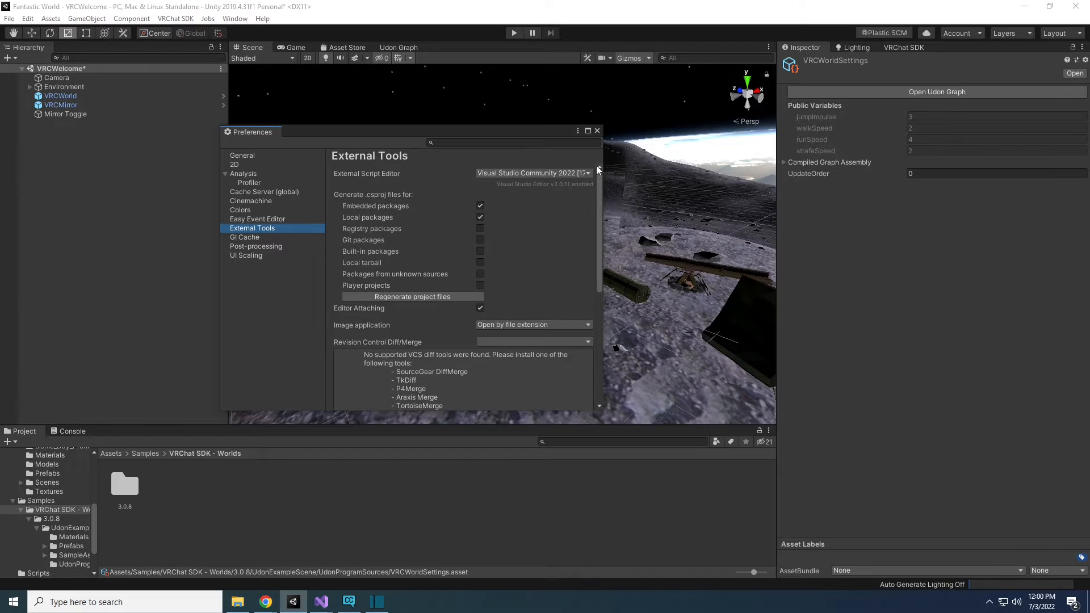
pyautogui.click(533, 173)
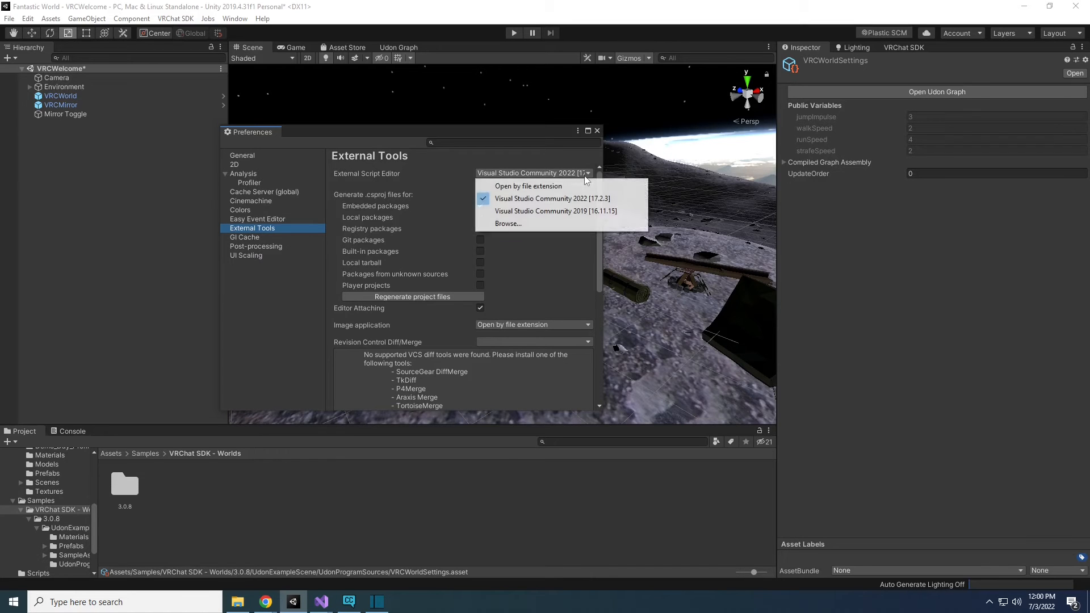
pyautogui.click(552, 198)
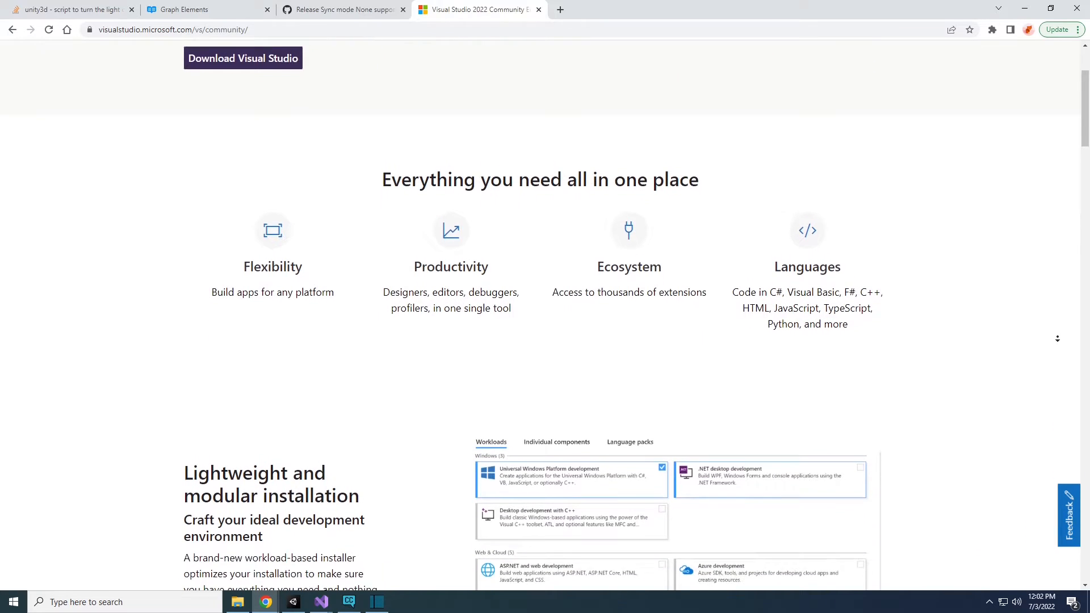
pyautogui.scroll(-3)
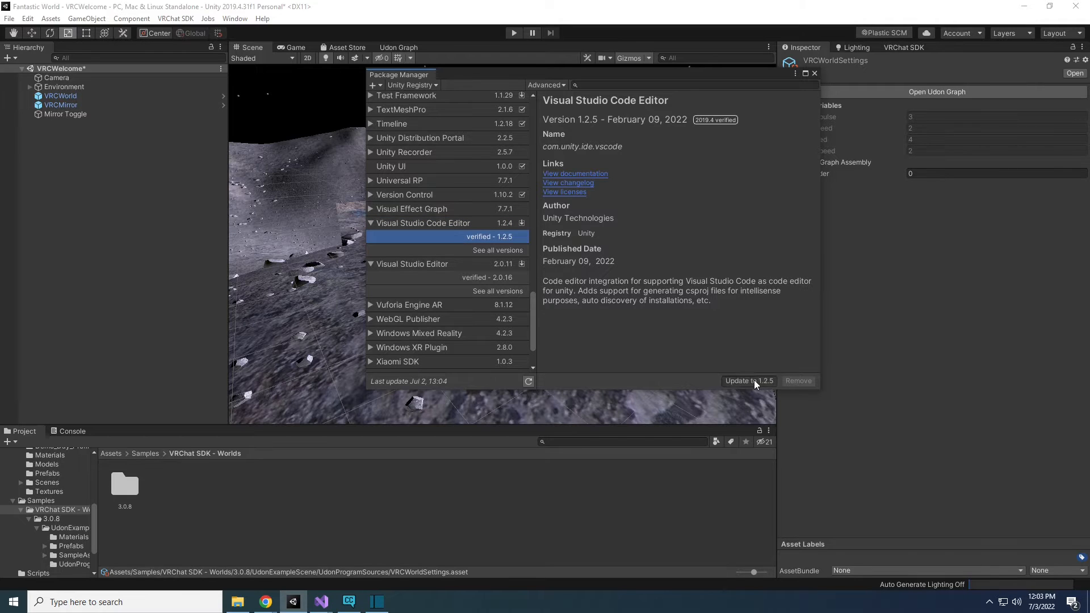
# Step: Update Visual Studio Code Editor to 1.2.5 and Visual Studio Editor to 2.0.16
pyautogui.click(411, 263)
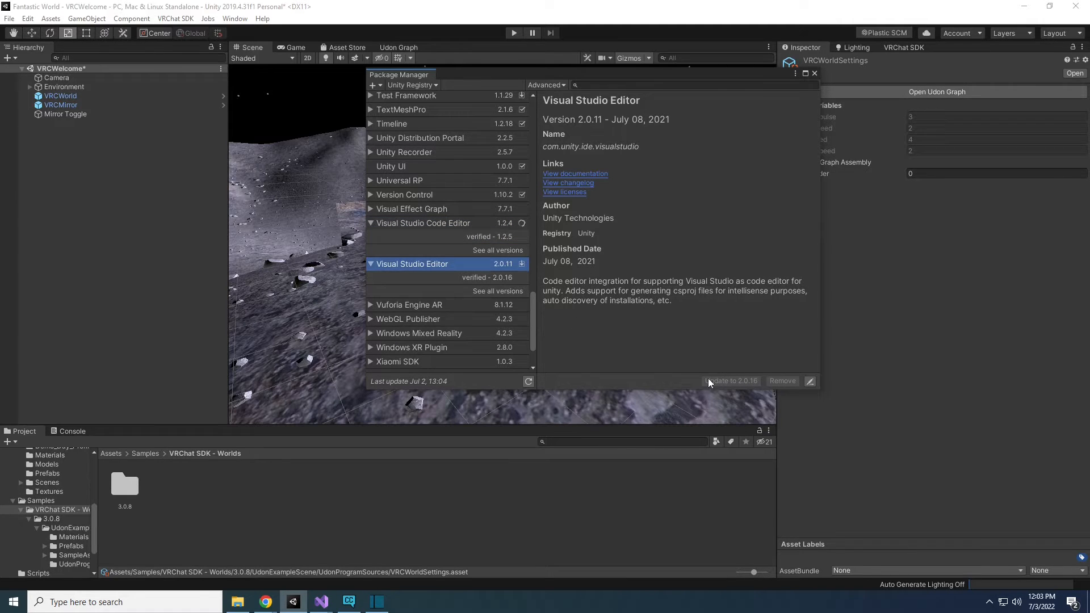
pyautogui.click(422, 223)
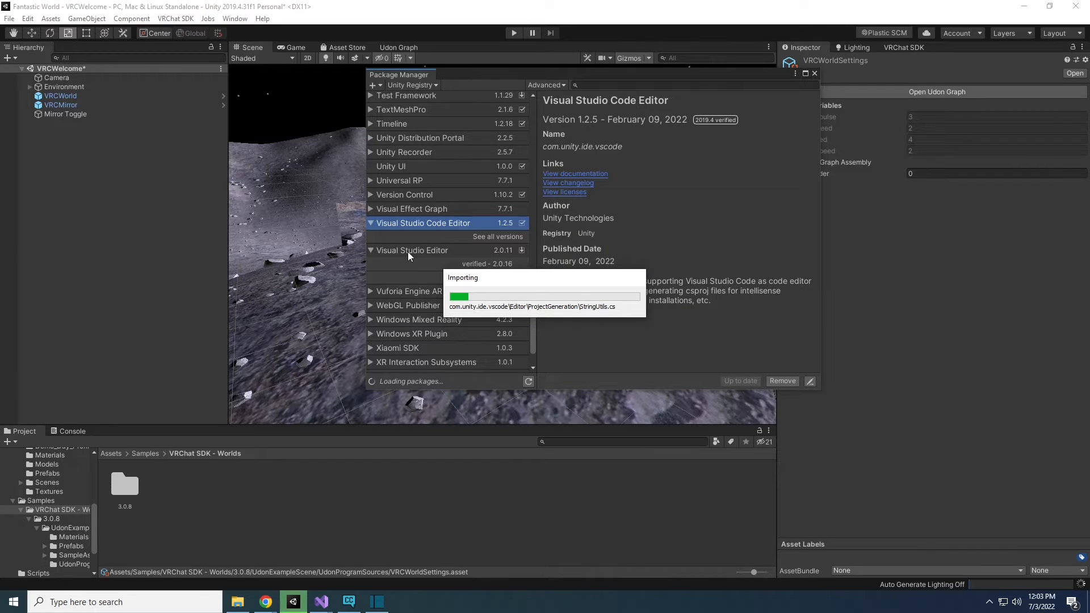
pyautogui.click(413, 250)
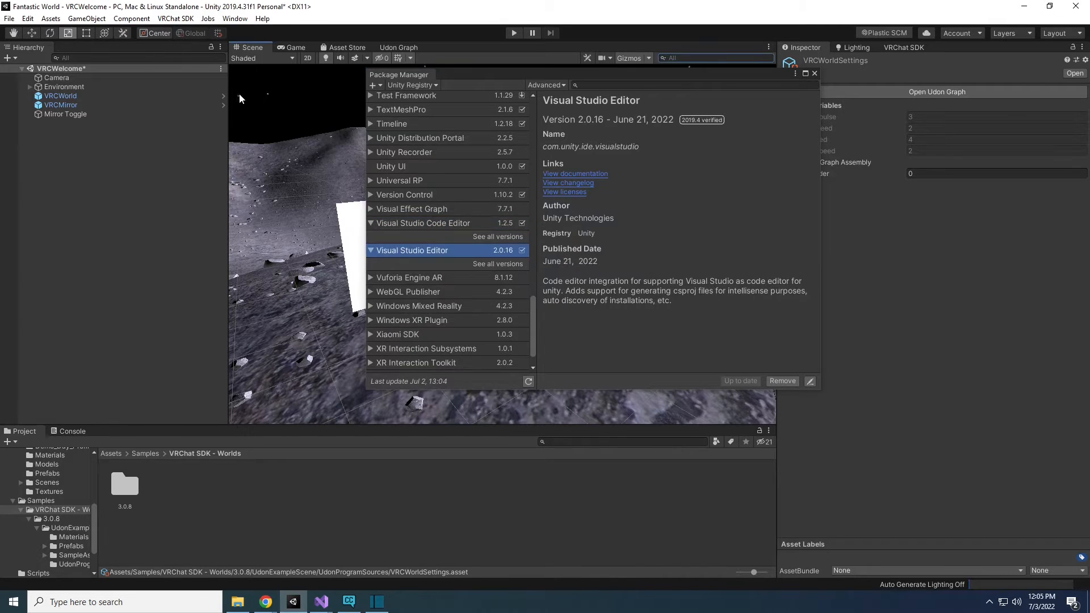
pyautogui.click(235, 19)
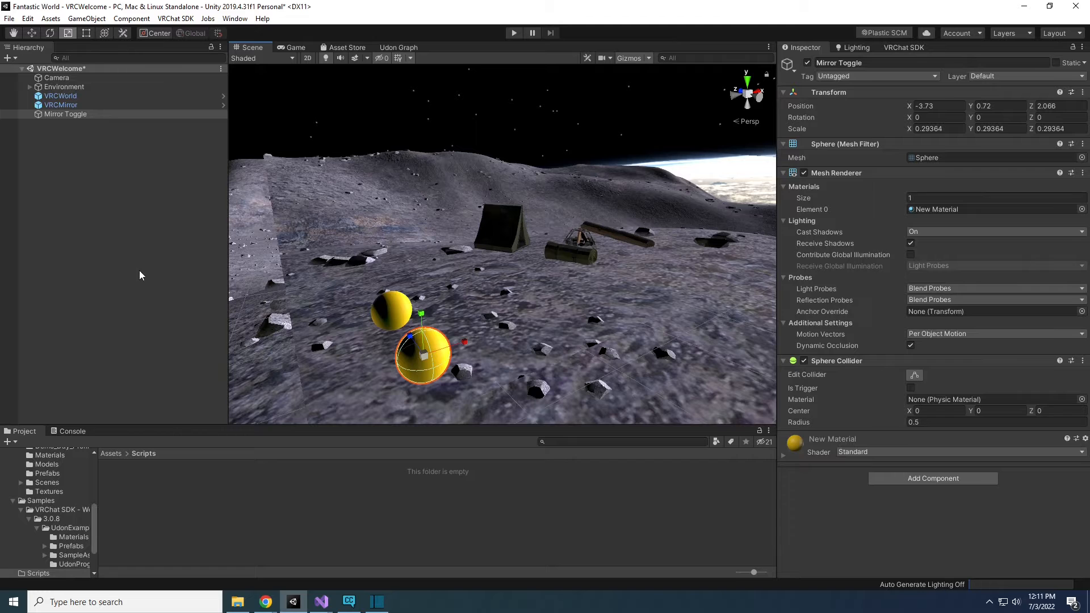
# Step: Select the Mirror Toggle sphere and add an Udon Behaviour component
pyautogui.click(61, 95)
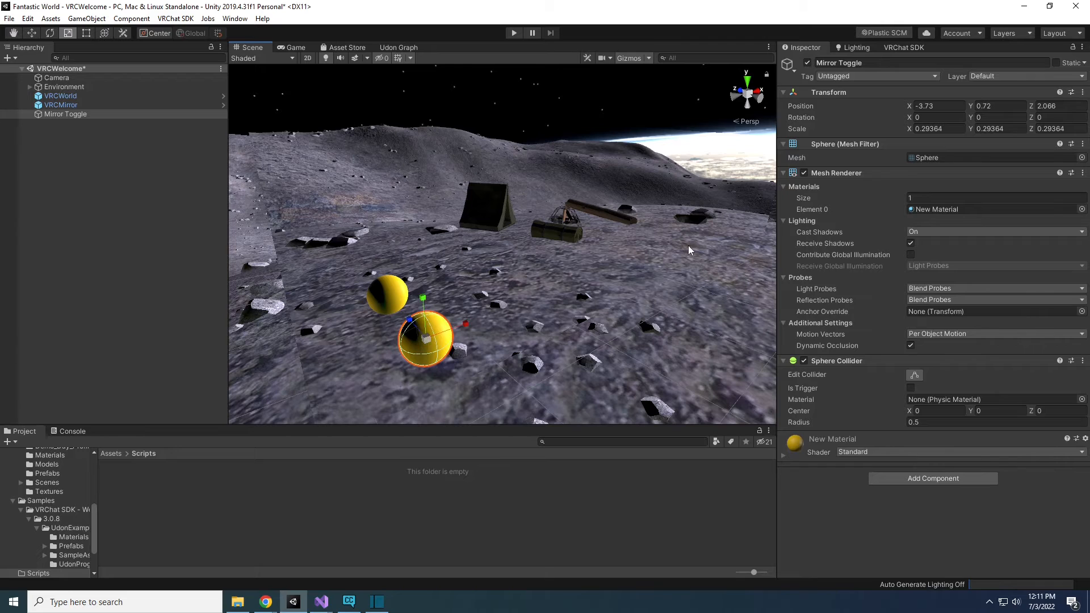
pyautogui.doubleClick(839, 63)
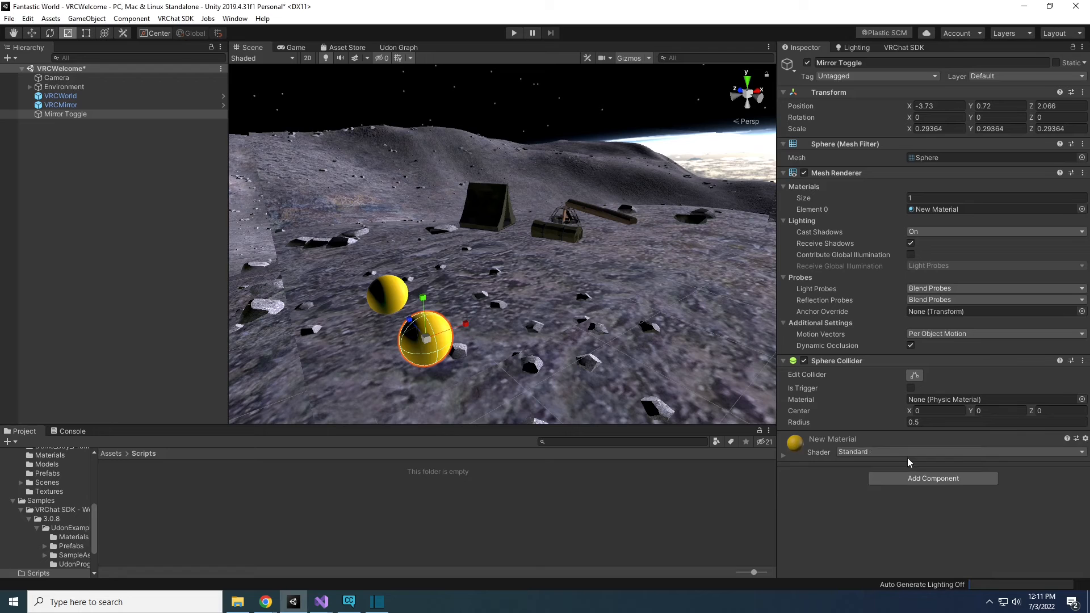
pyautogui.click(933, 478)
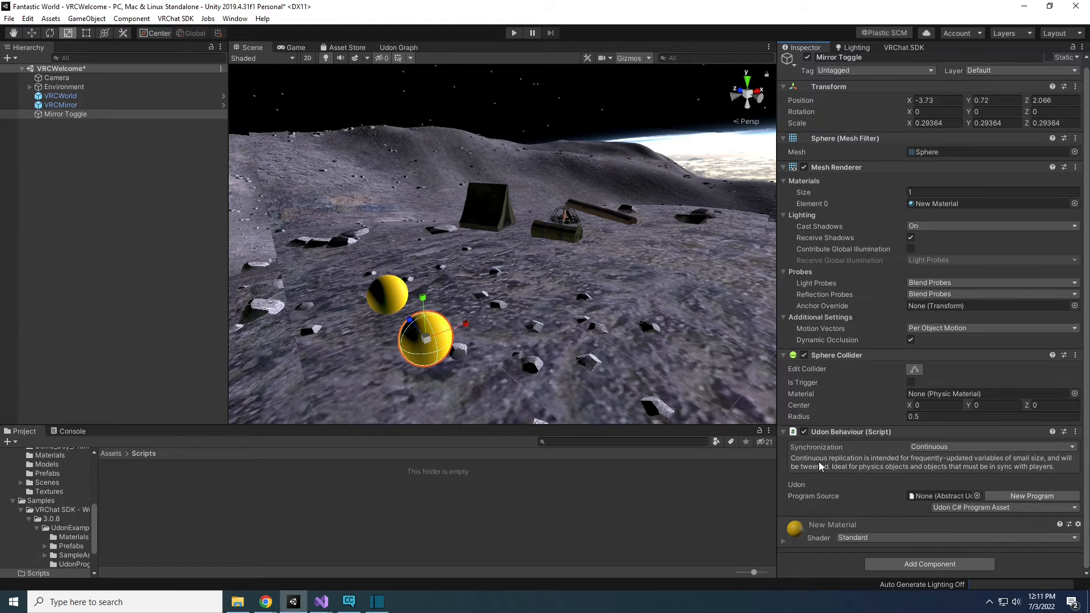
# Step: Use an Udon C# Program Asset, create the MirrorToggle script, and open it
pyautogui.click(971, 507)
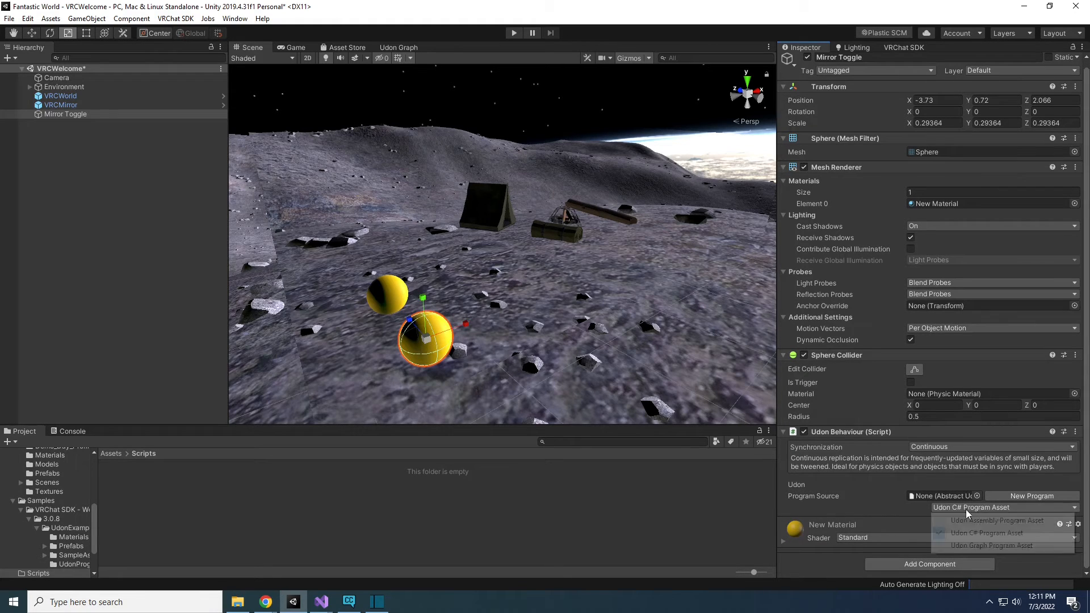
pyautogui.moveTo(986, 533)
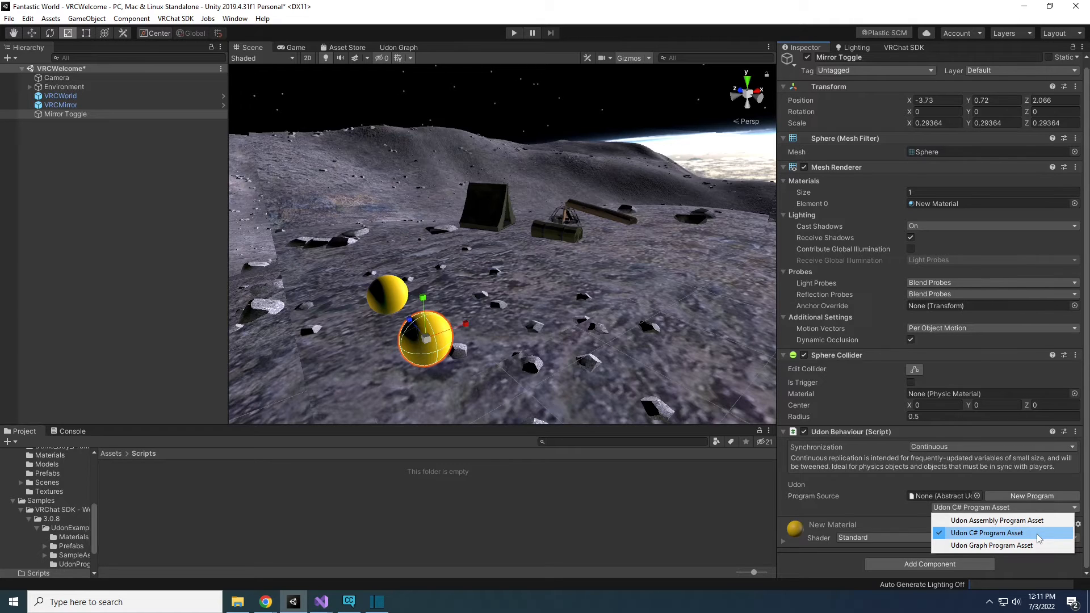
pyautogui.click(987, 533)
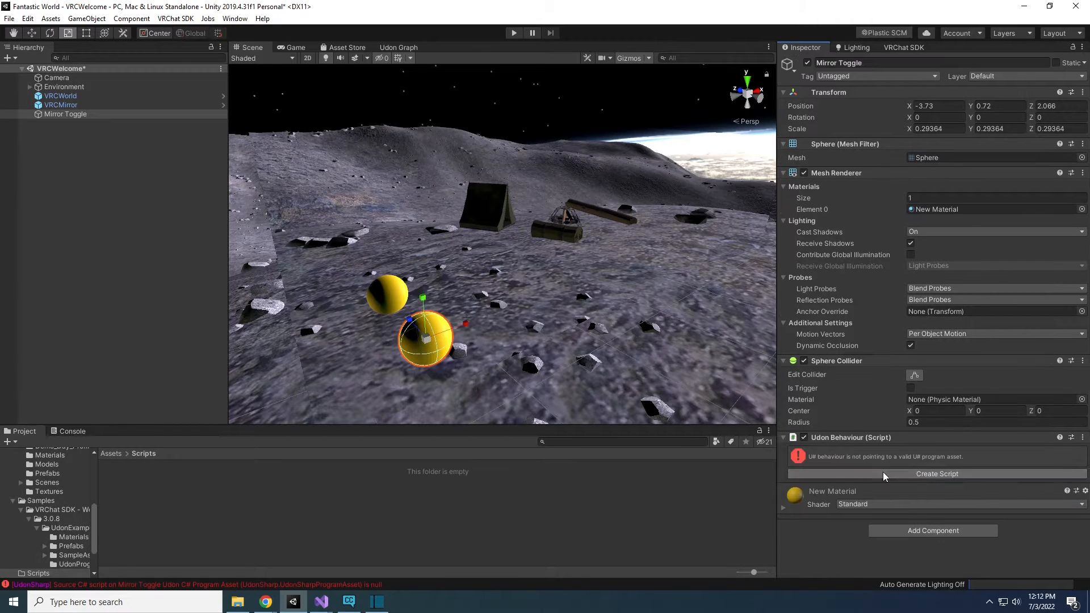
pyautogui.click(936, 474)
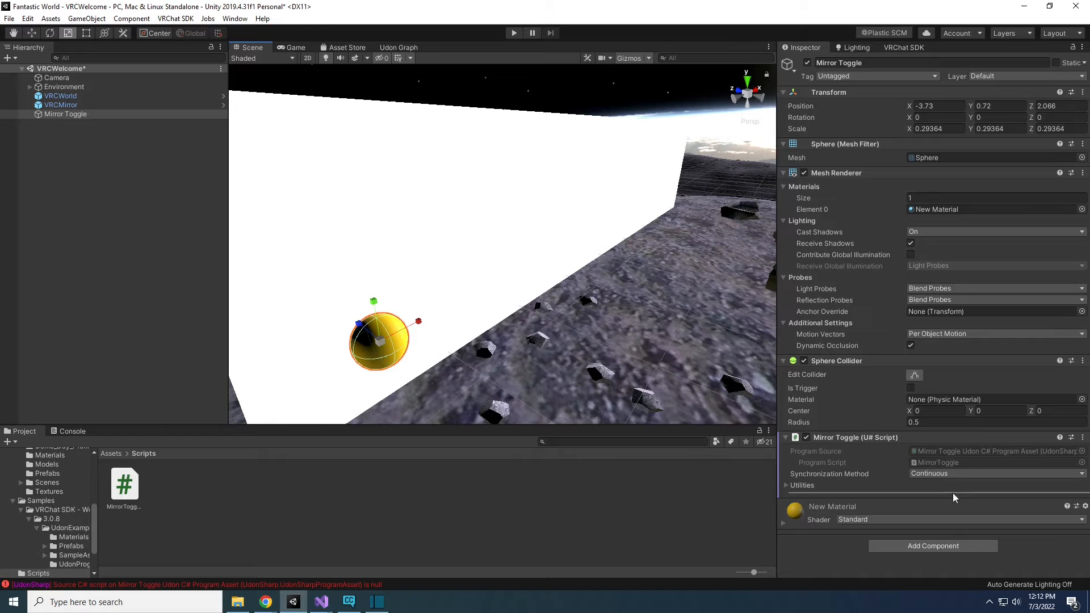
pyautogui.click(124, 482)
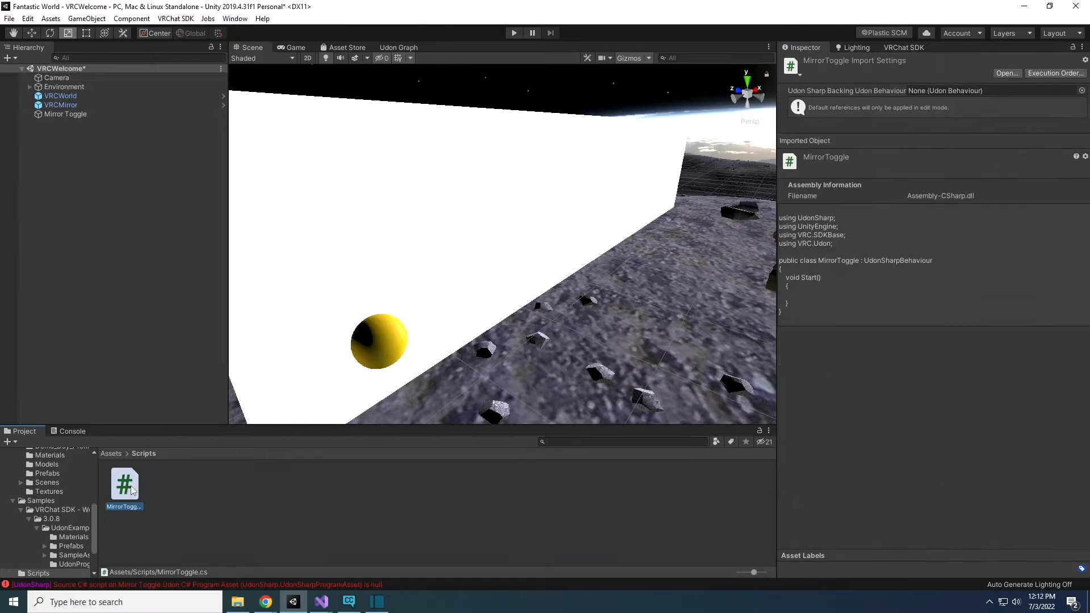
pyautogui.doubleClick(123, 483)
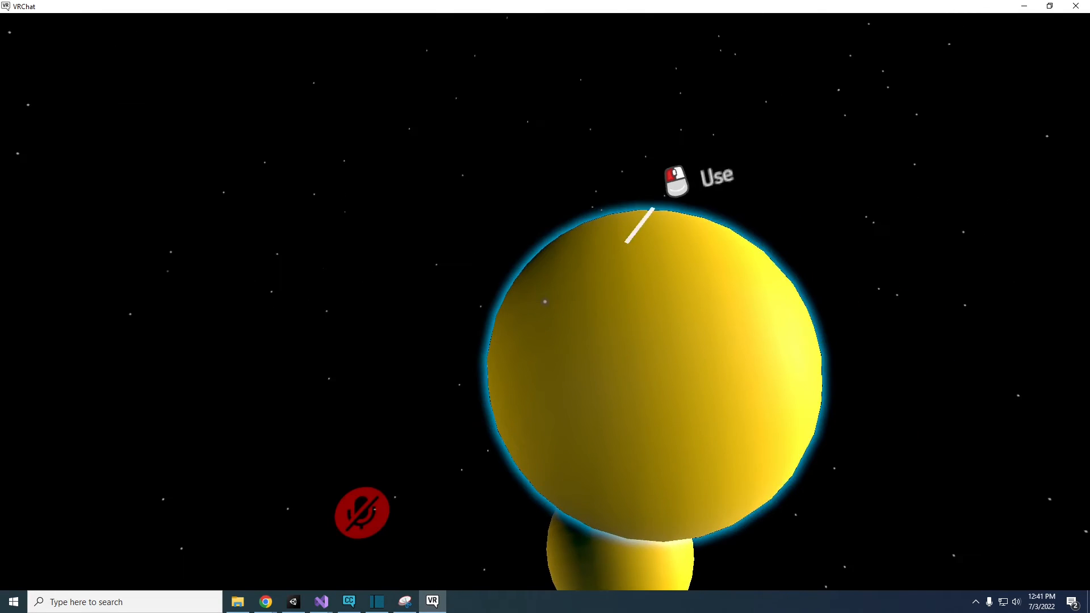
pyautogui.click(320, 602)
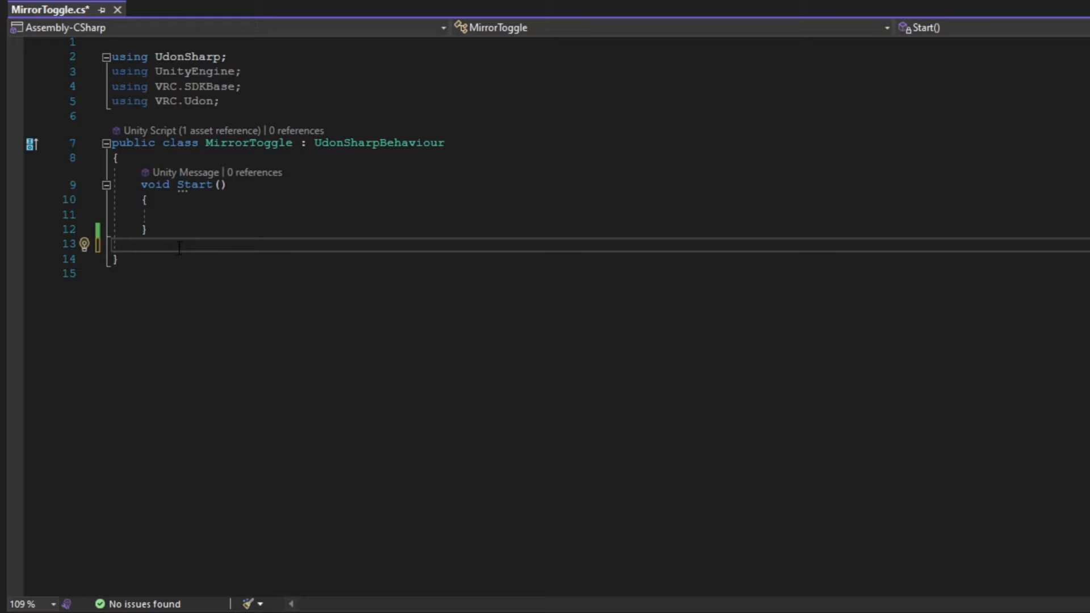
# Step: Add 'public override void Interact' below Start() and delete the base.Interact(); line
pyautogui.write('public override')
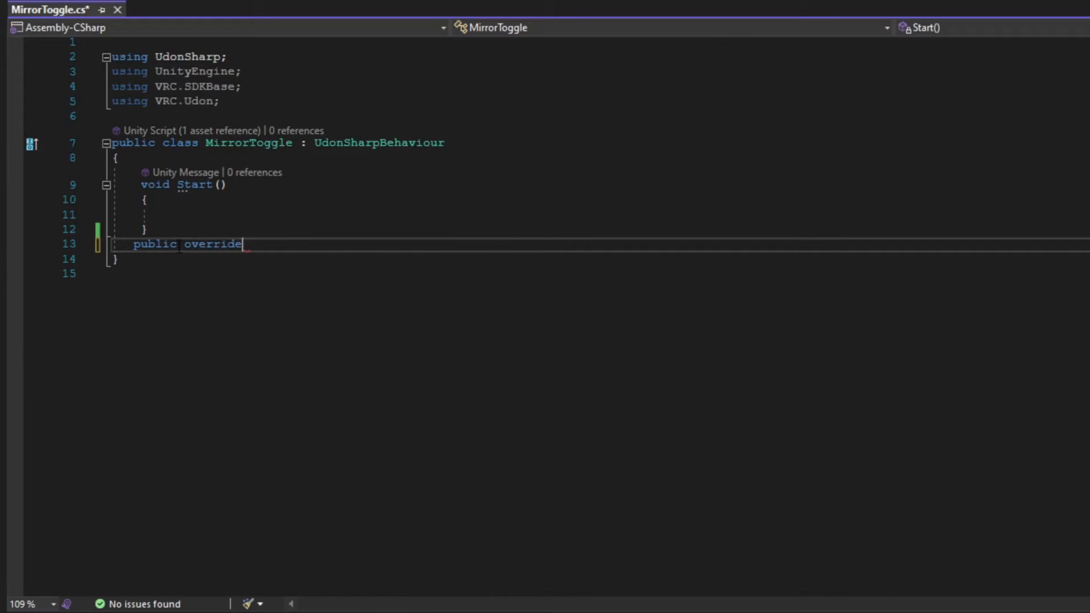
pyautogui.write('voi')
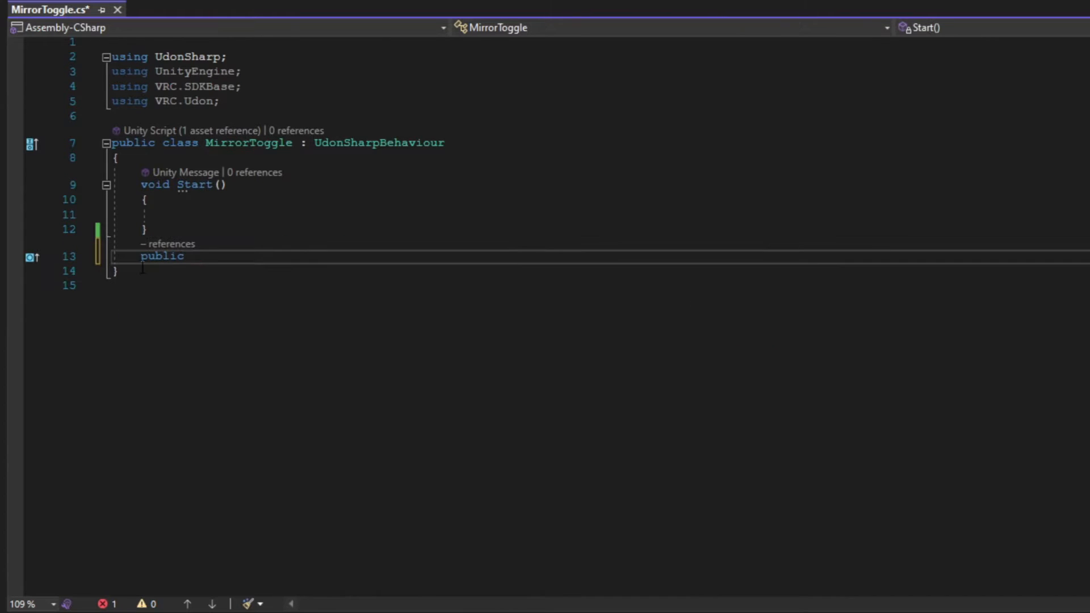
pyautogui.write('override void Interact(')
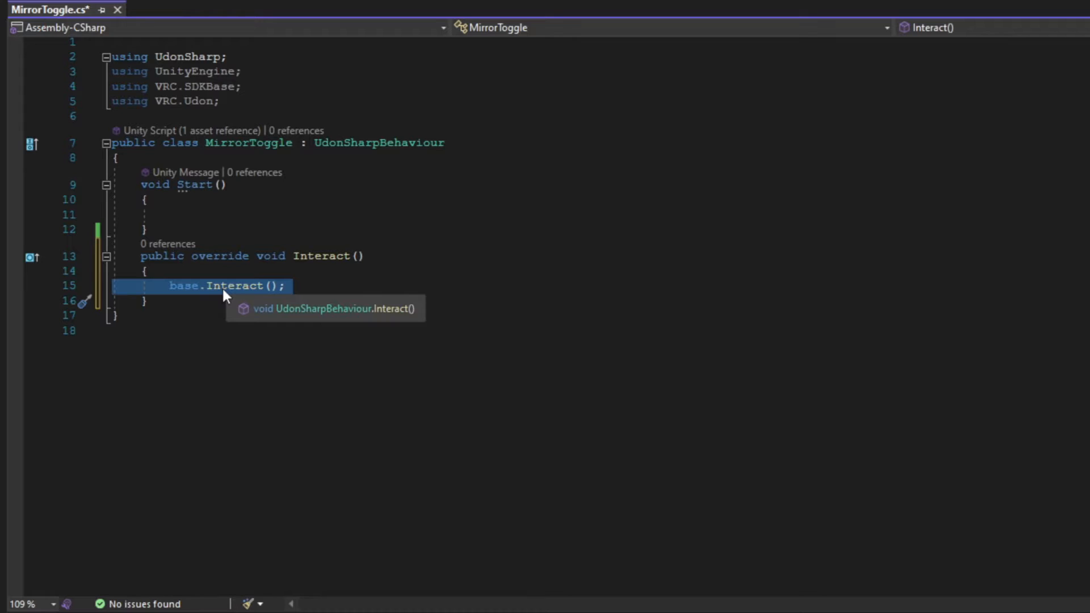
pyautogui.press('Delete')
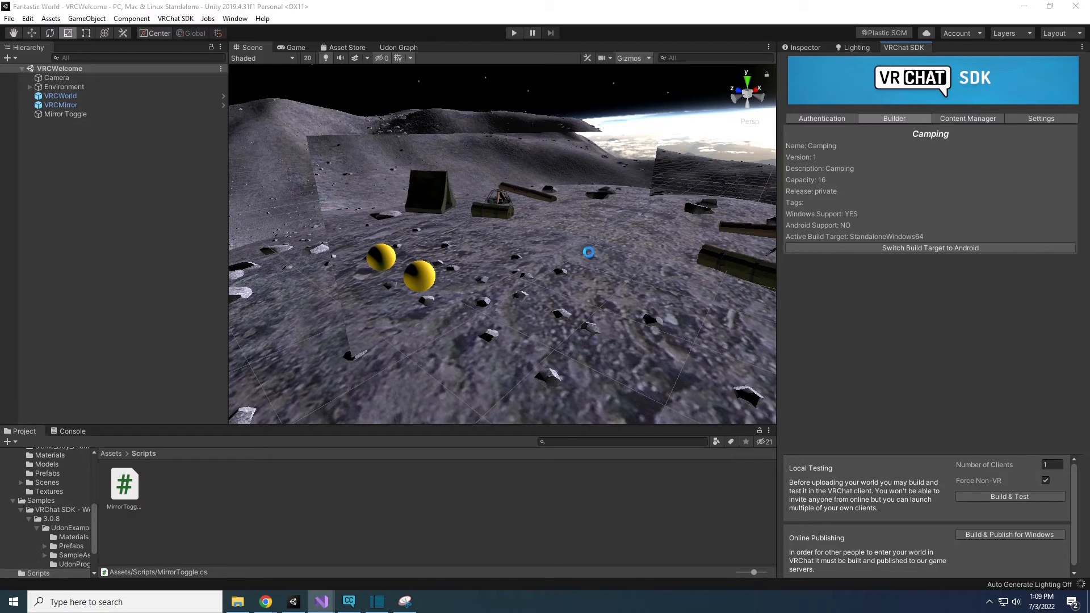
pyautogui.moveTo(518, 276)
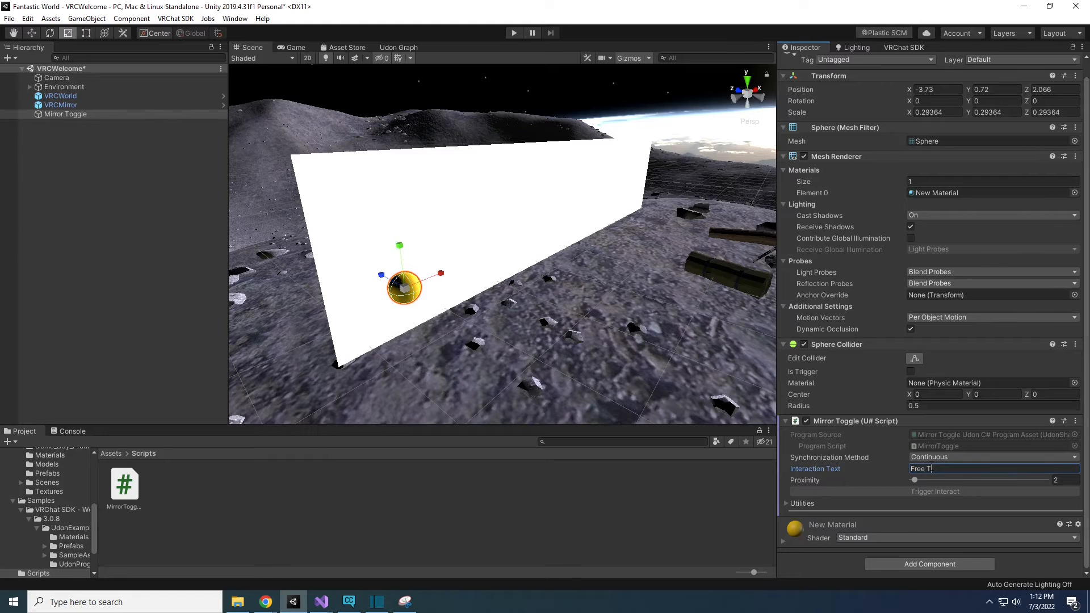
# Step: Set Interaction Text to 'Free Tacos!@!' and return the Proximity slider to 2
pyautogui.write('ack')
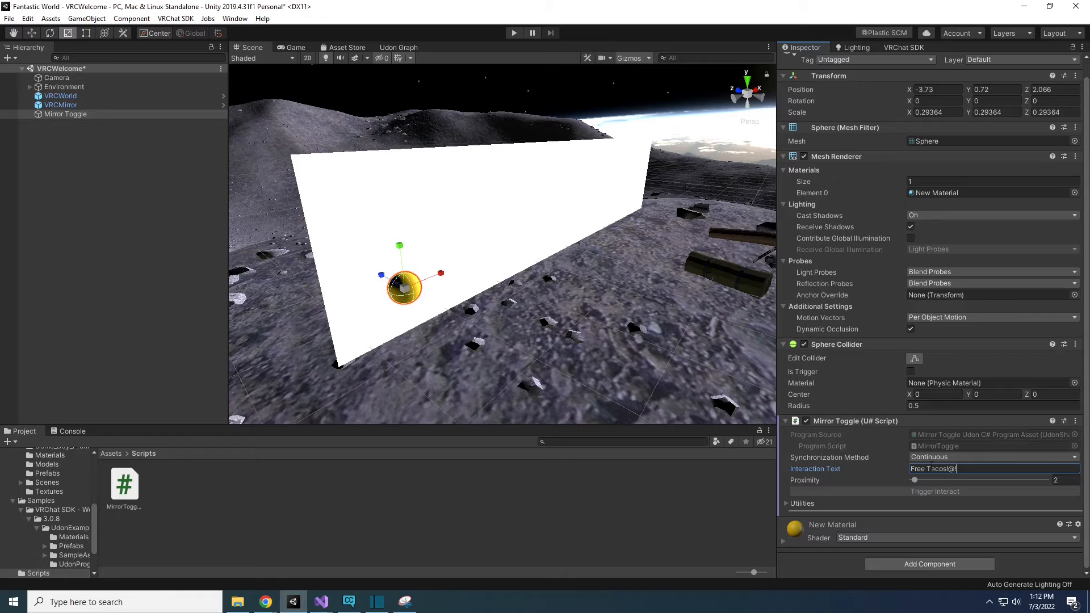
pyautogui.moveTo(914, 480); pyautogui.dragTo(975, 480)
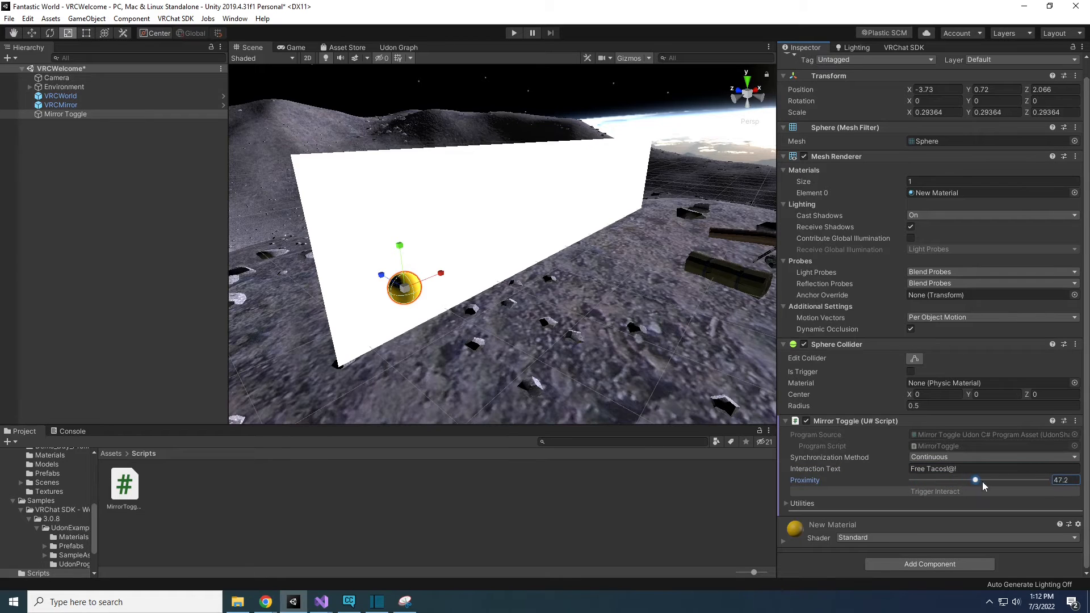
pyautogui.moveTo(973, 480); pyautogui.dragTo(936, 480)
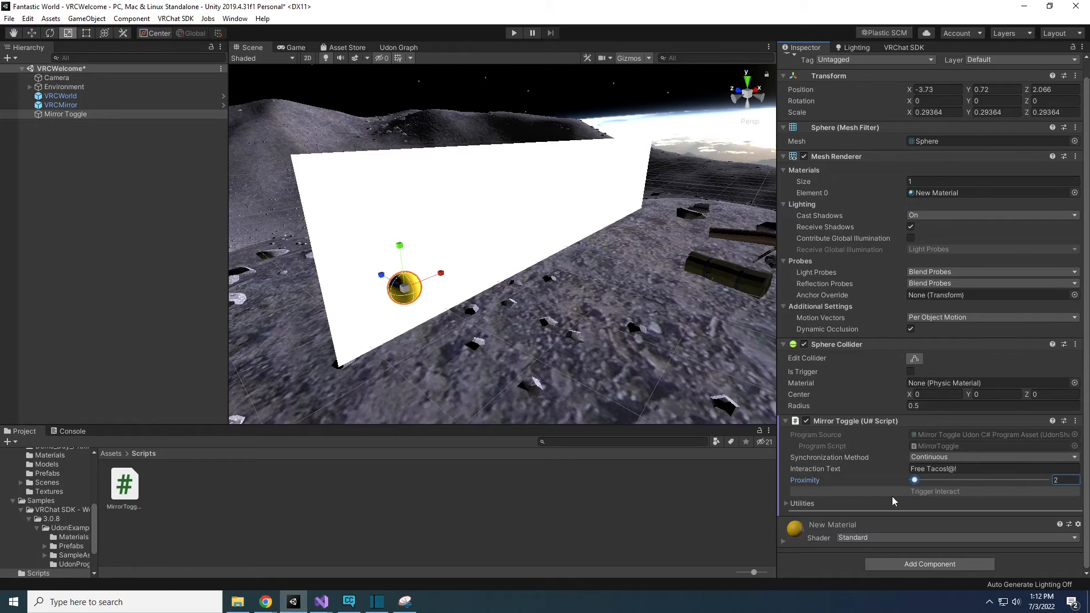
# Step: Show the VRChat SDK Builder's Local Testing section with Build & Test
pyautogui.click(514, 33)
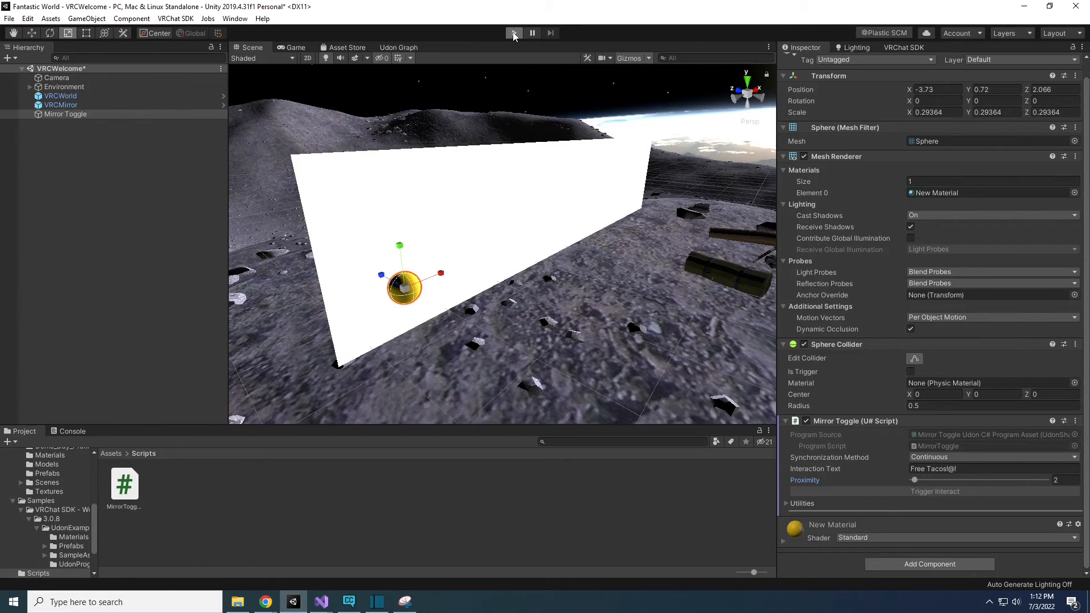
pyautogui.click(904, 47)
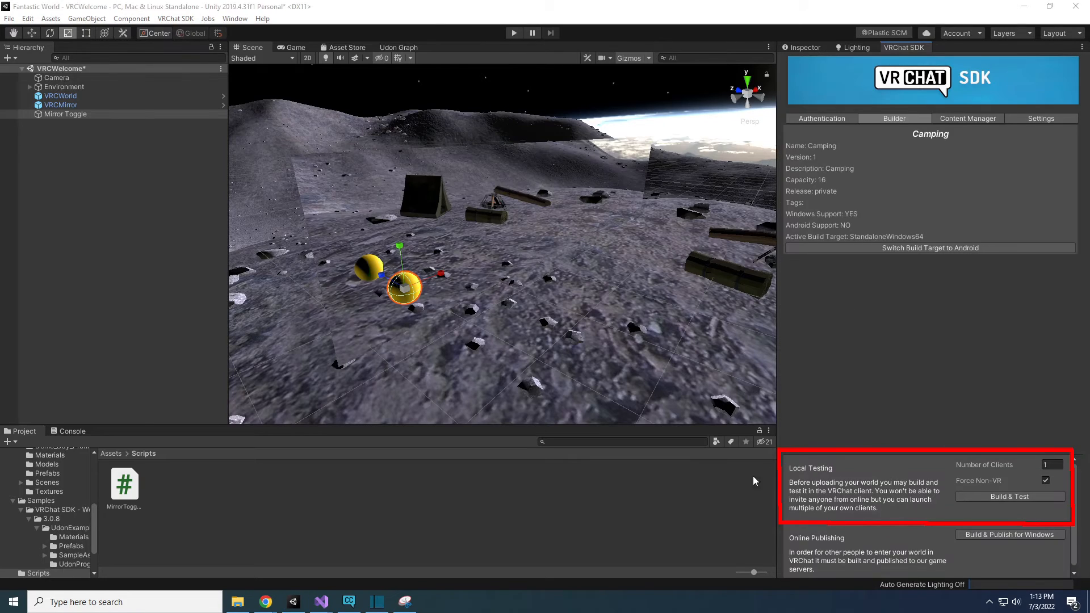
pyautogui.click(513, 33)
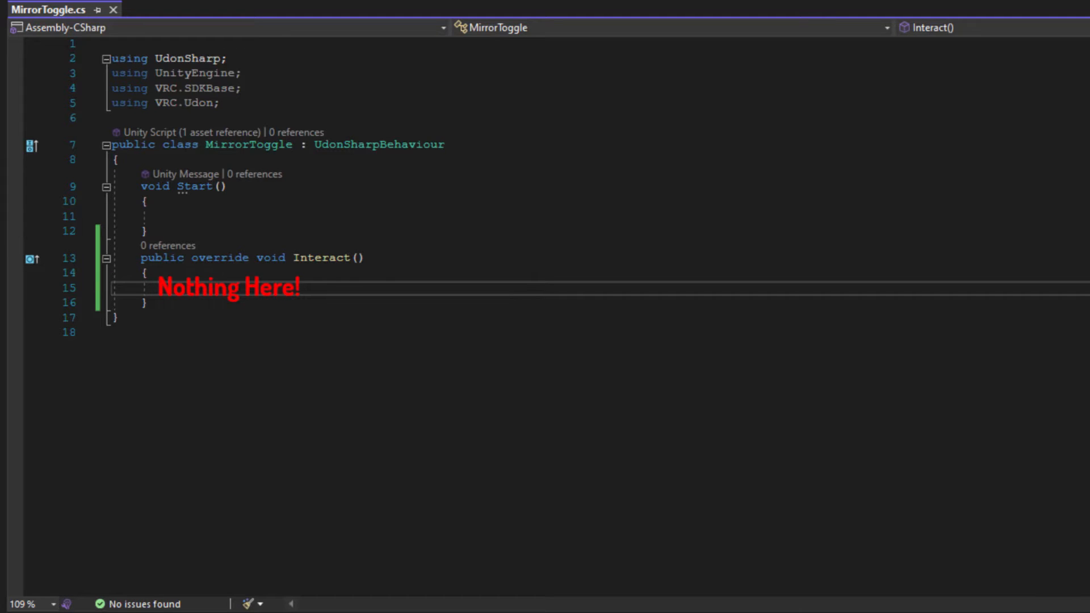
pyautogui.click(513, 33)
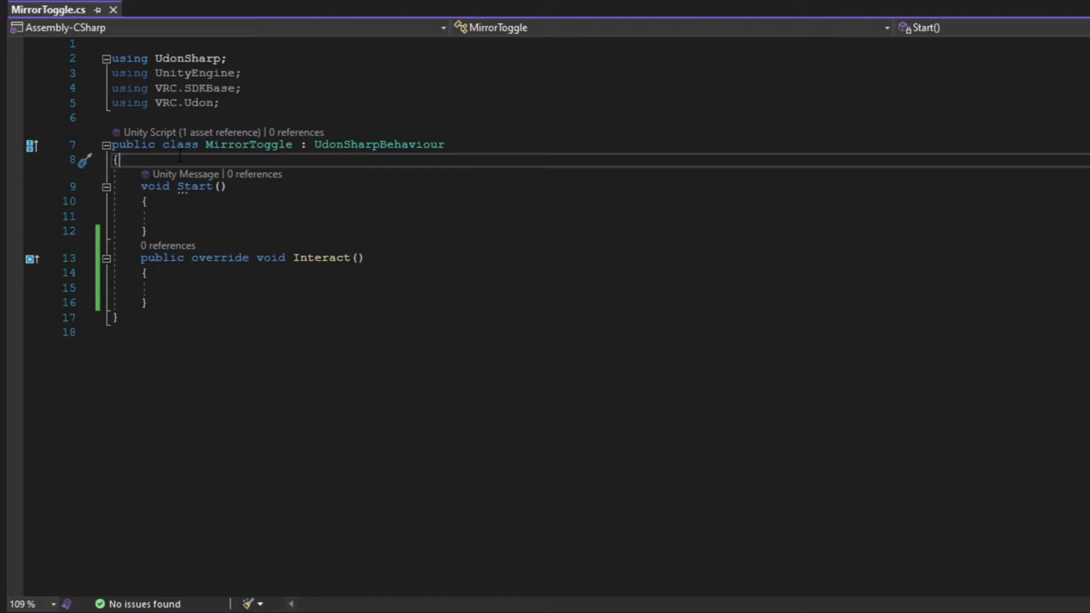
# Step: Type 'public GameObject superHotMirror;' on blank lines after the class brace, and save
pyautogui.press('enter')
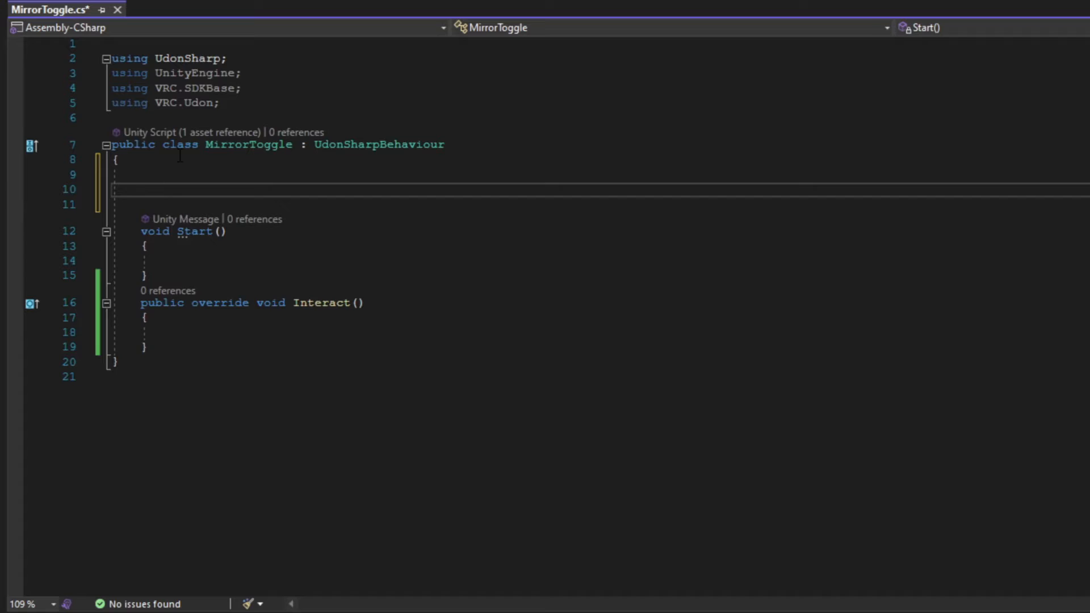
pyautogui.write('public')
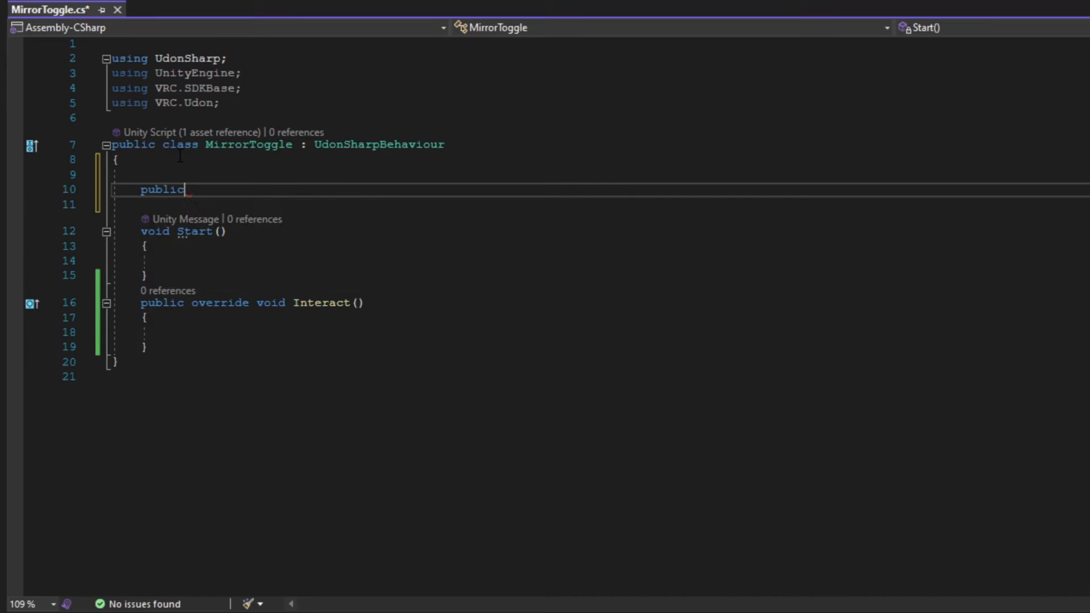
pyautogui.write('GameObject')
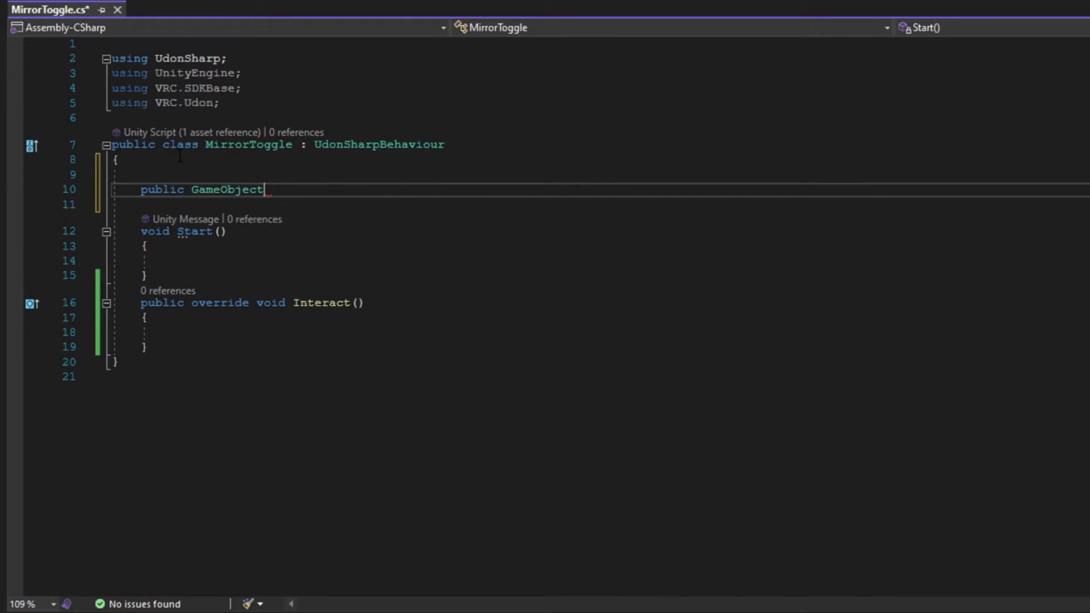
pyautogui.write('superHotMirror')
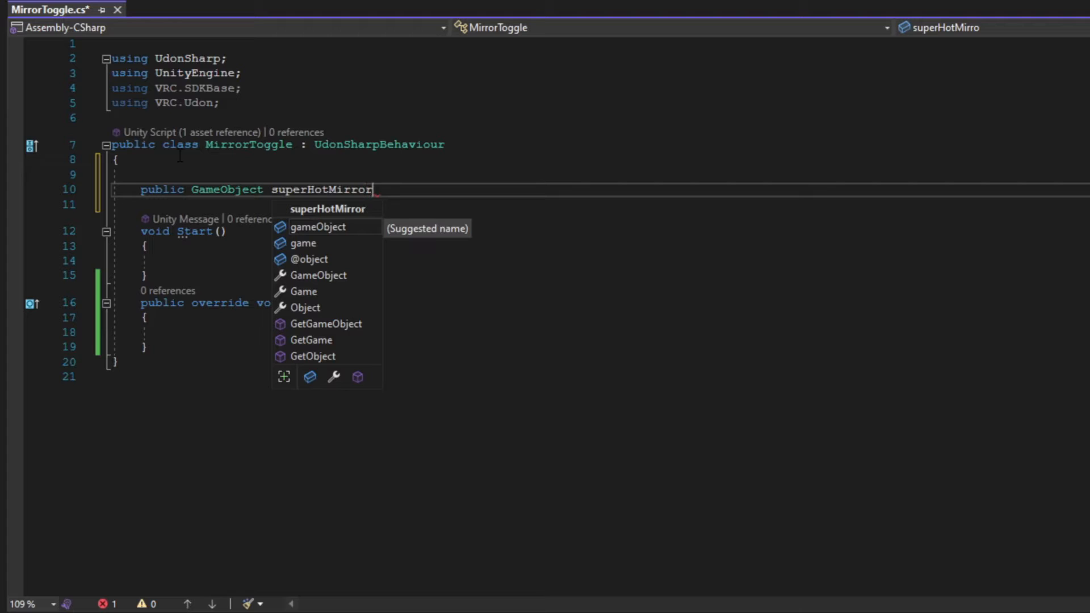
pyautogui.write(';')
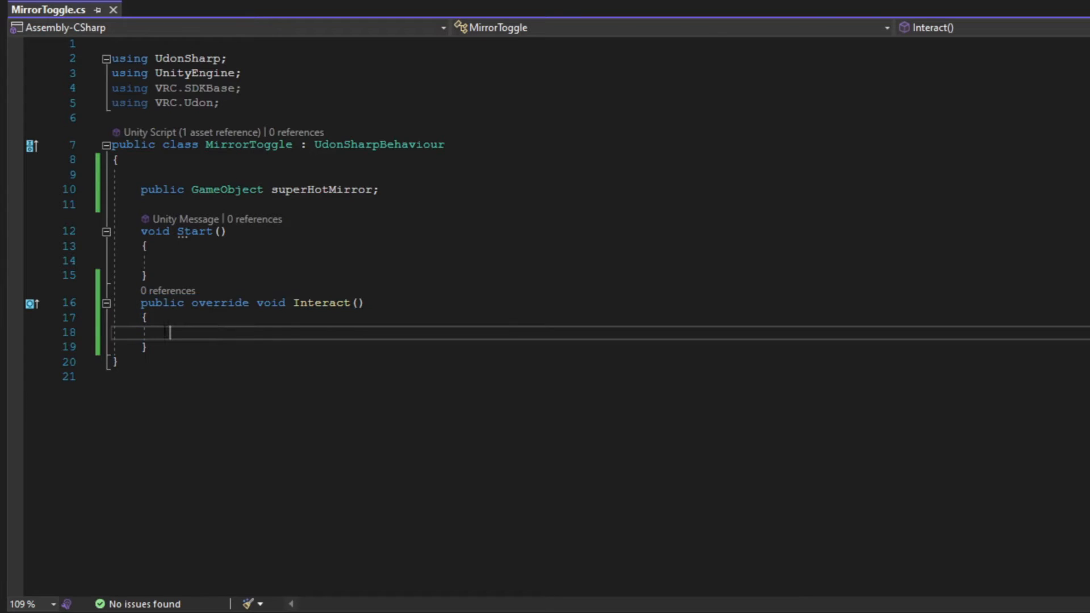
pyautogui.moveTo(519, 424)
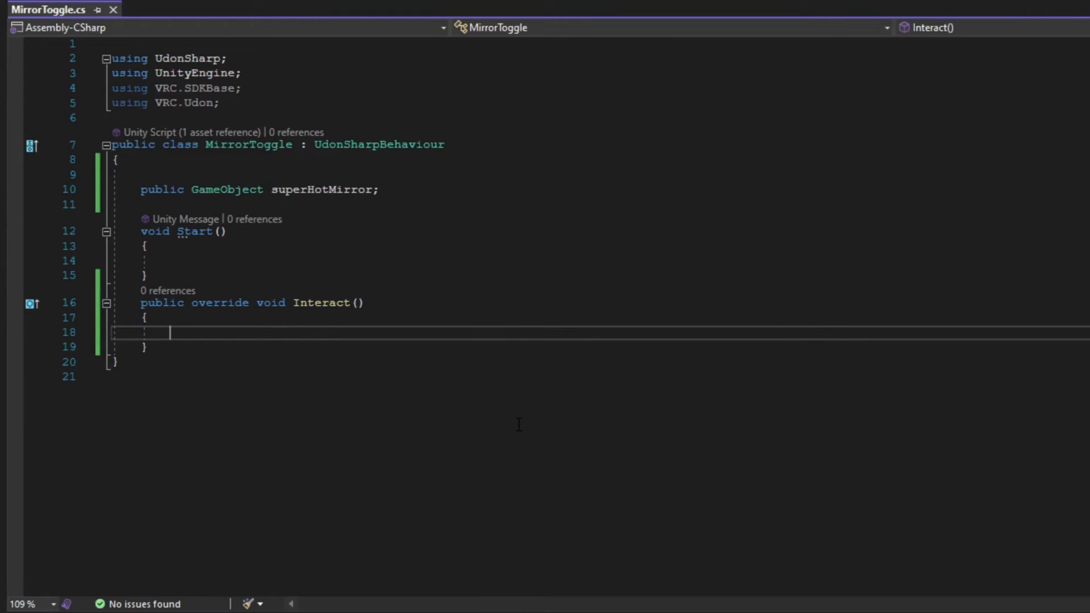
# Step: Write superHotMirror.SetActive(true); in Interact, accepting the 'true' suggestion
pyautogui.write('superHotMirror.SetActive(true);')
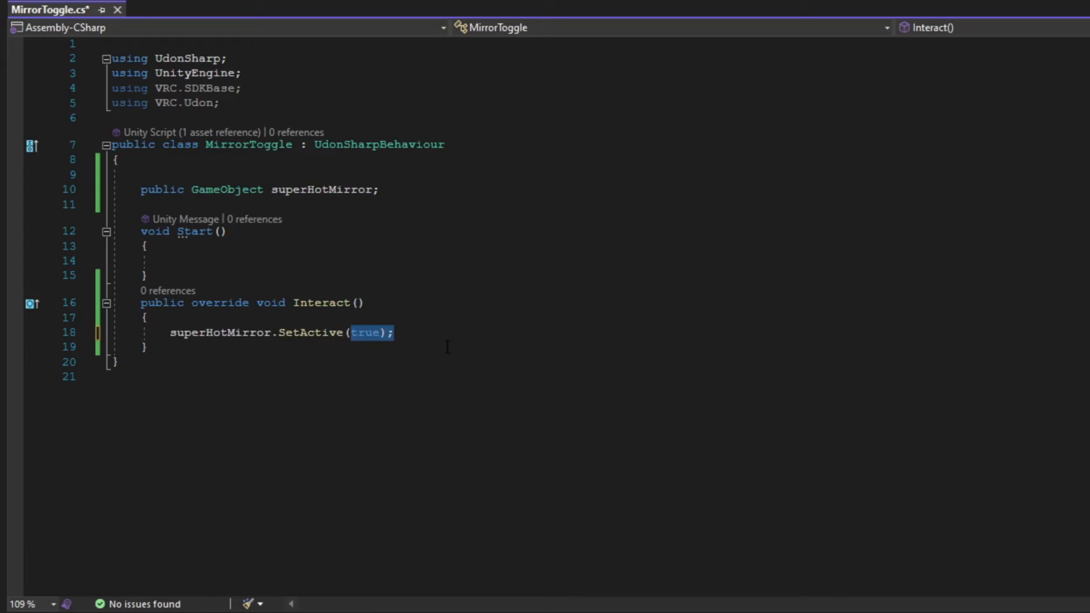
pyautogui.click(362, 332)
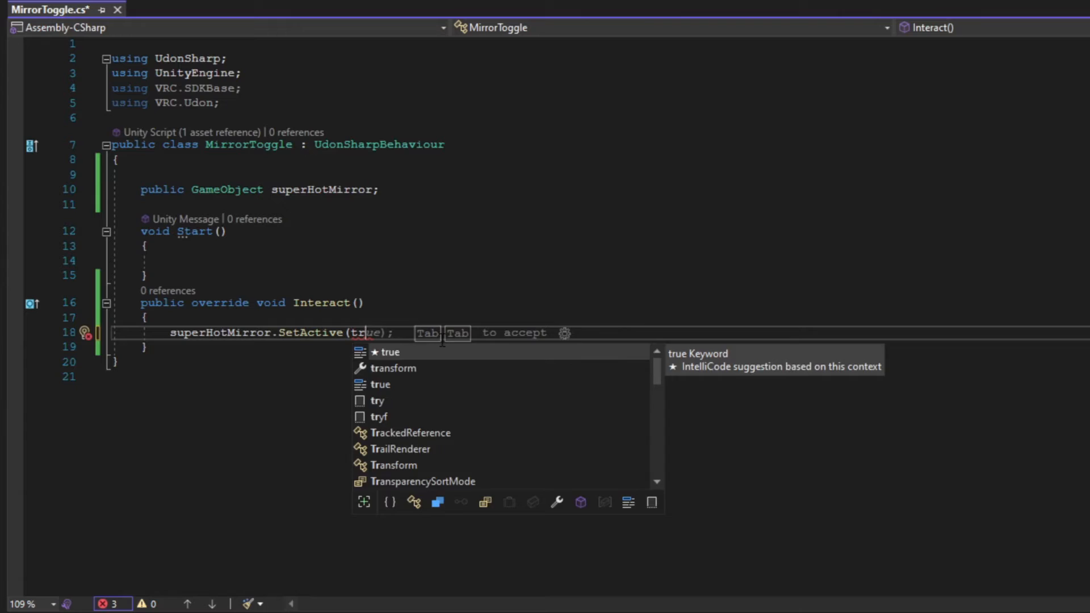
pyautogui.press('Tab')
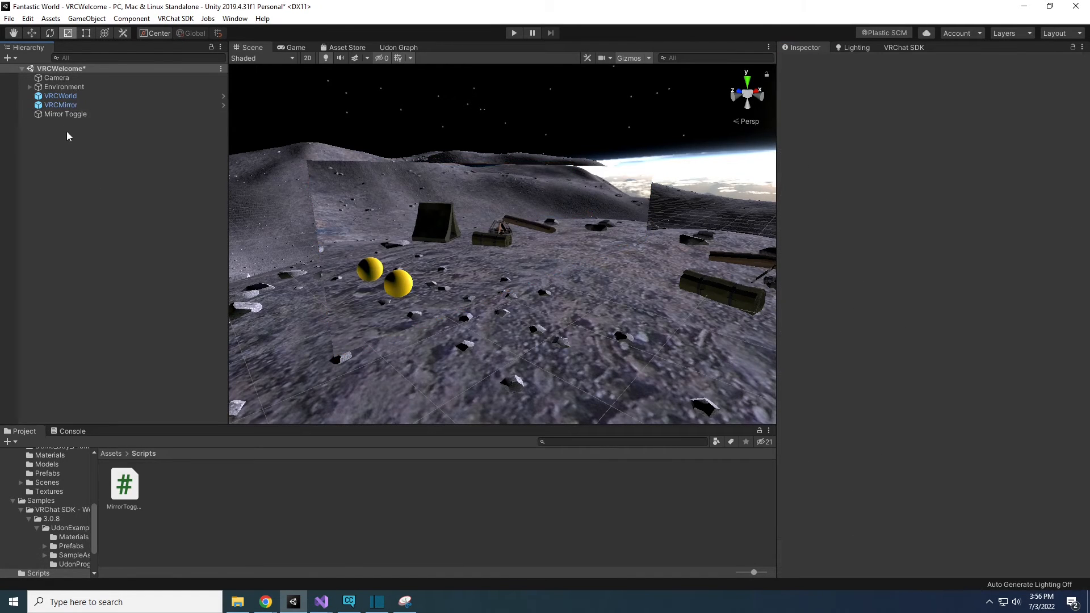
# Step: Assign VRCMirror to Mirror Toggle's Super Hot Mirror field, deactivate VRCMirror, and enter Play mode
pyautogui.click(65, 115)
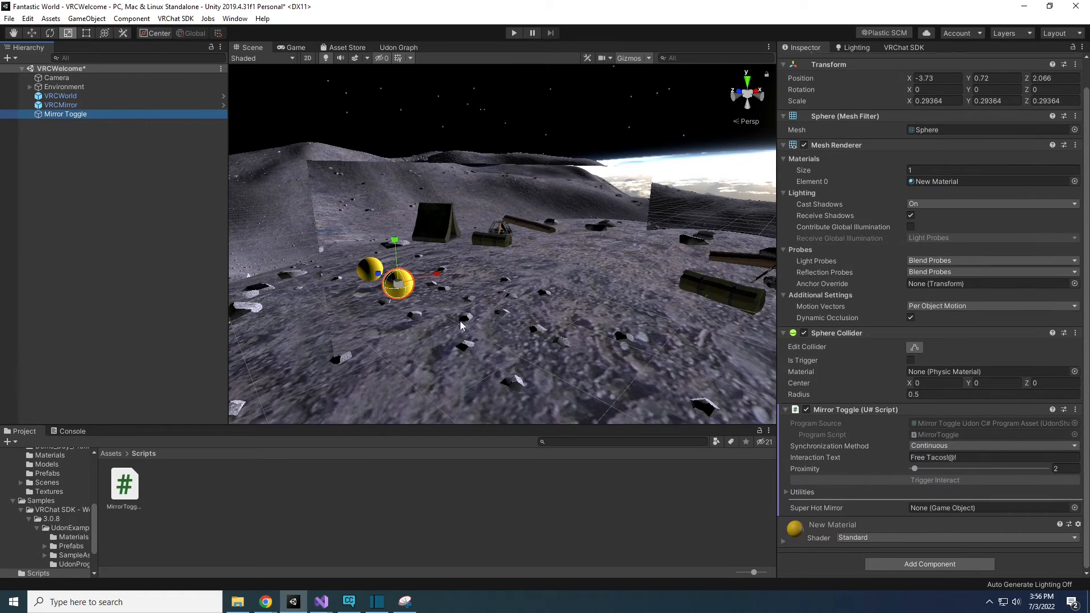
pyautogui.click(992, 507)
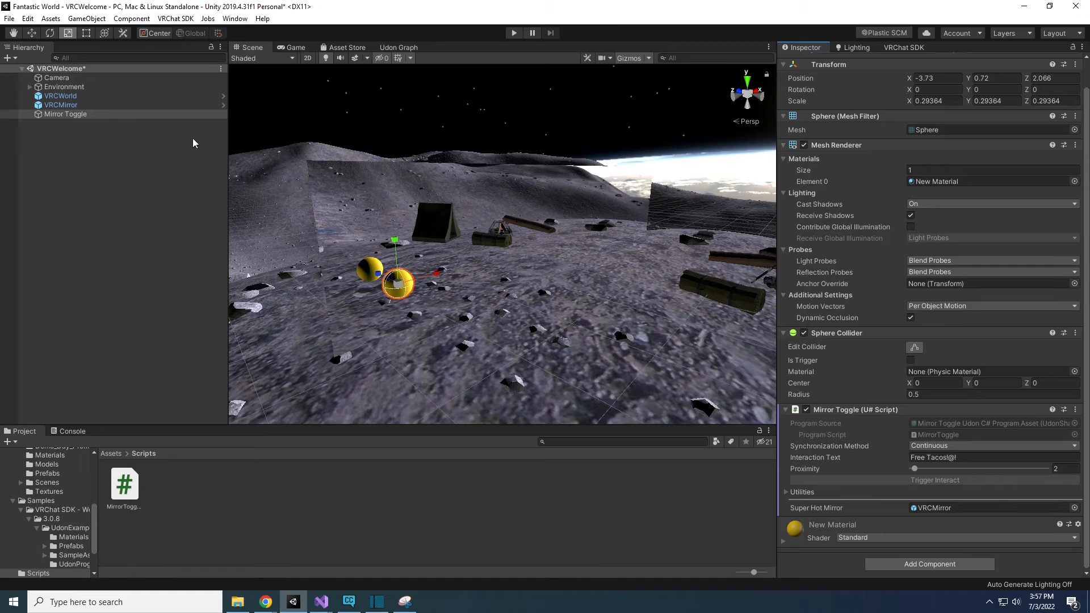
pyautogui.click(60, 104)
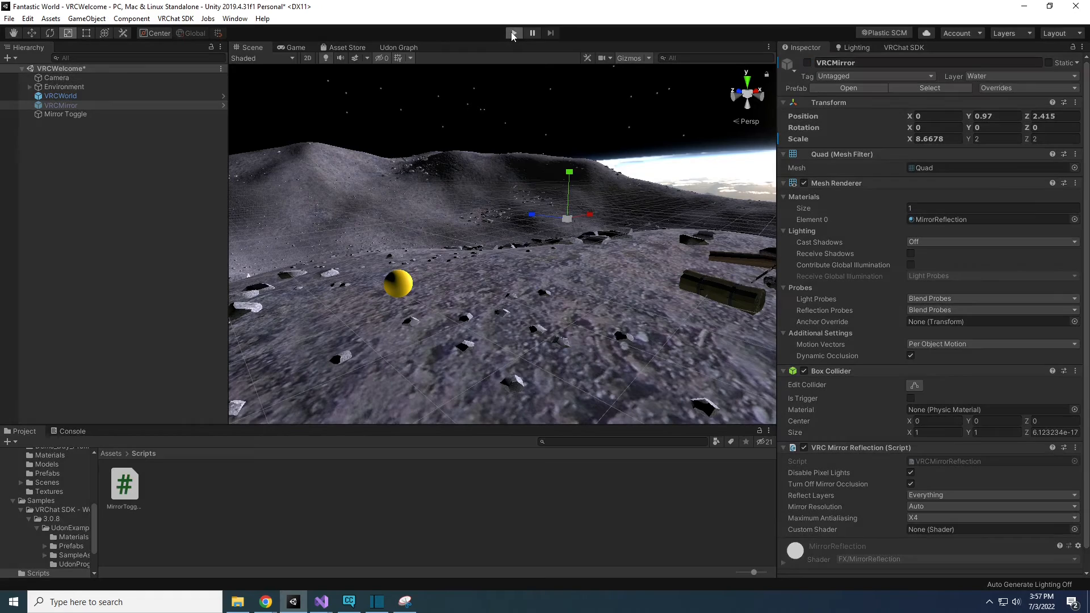
pyautogui.click(513, 33)
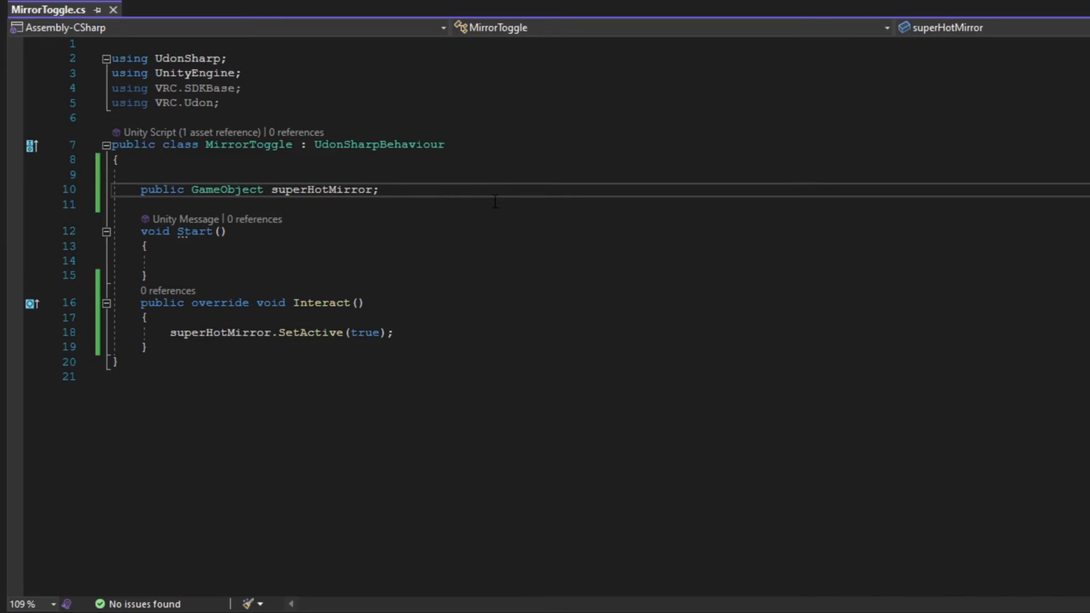
# Step: Declare 'public bool mirrorIsOn;' below the mirror field and save the script
pyautogui.write('public GameObject hotMirror;')
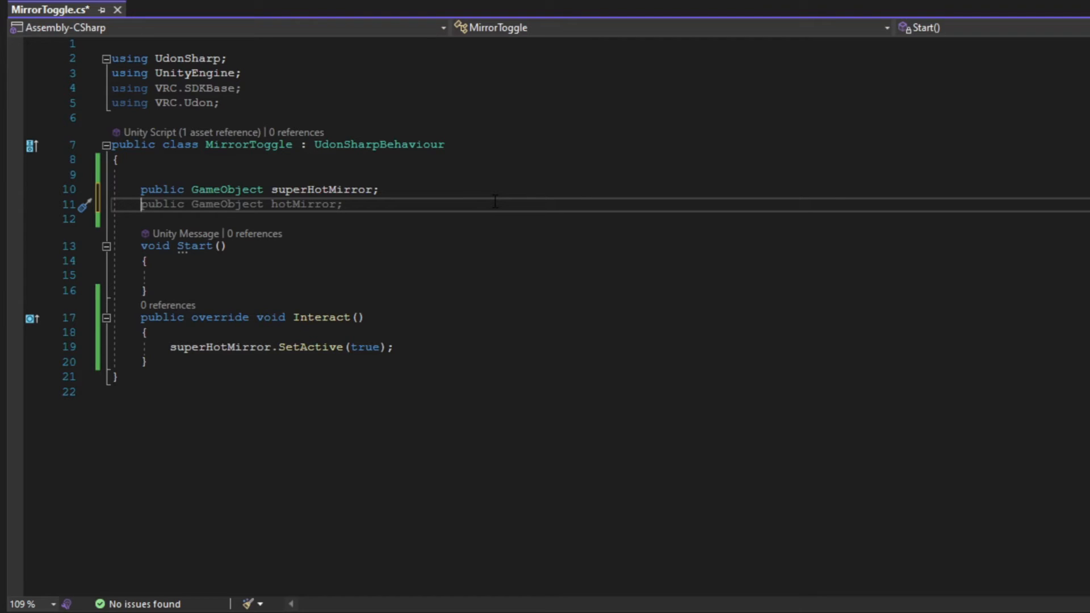
pyautogui.doubleClick(162, 204)
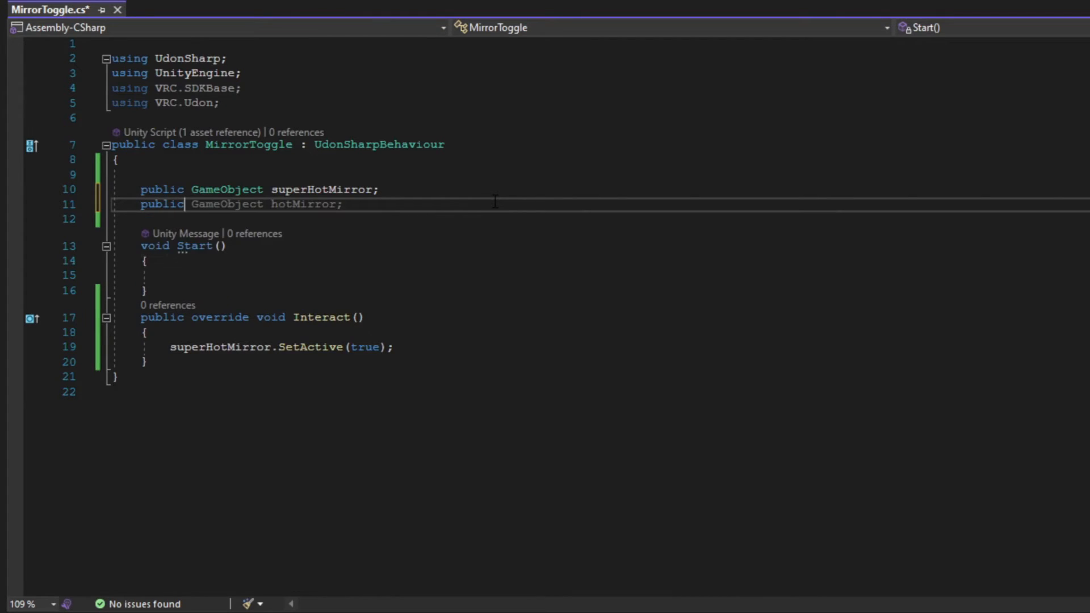
pyautogui.write('bool')
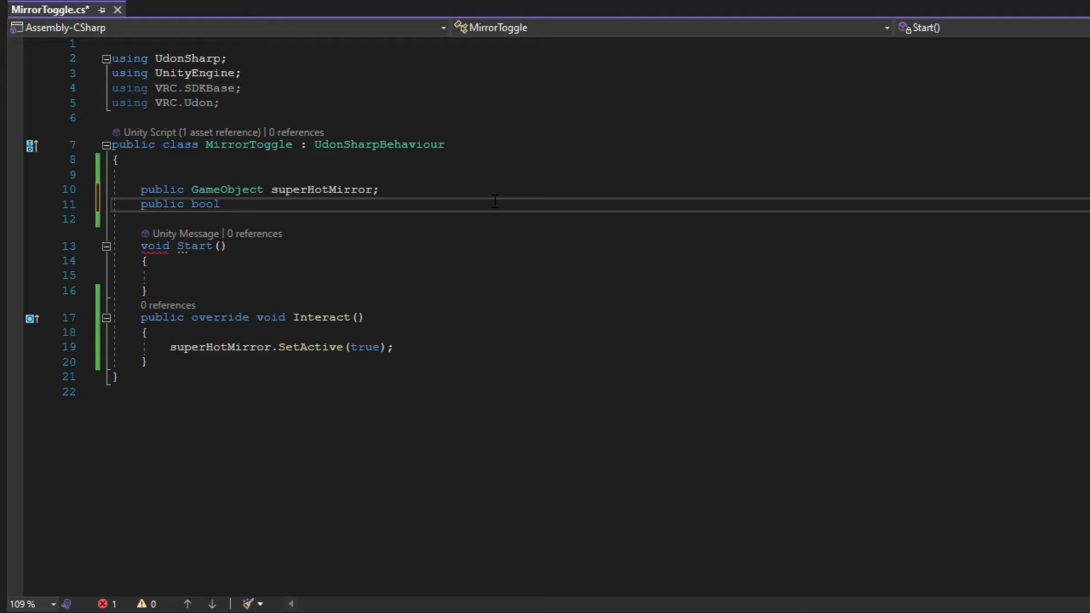
pyautogui.write('mirror')
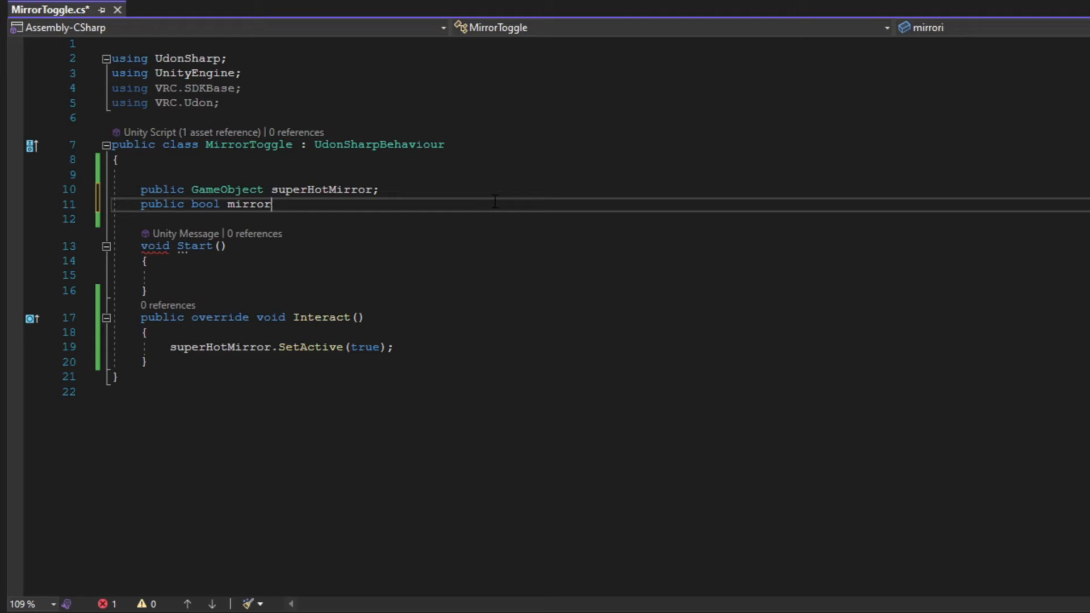
pyautogui.write('IsOn')
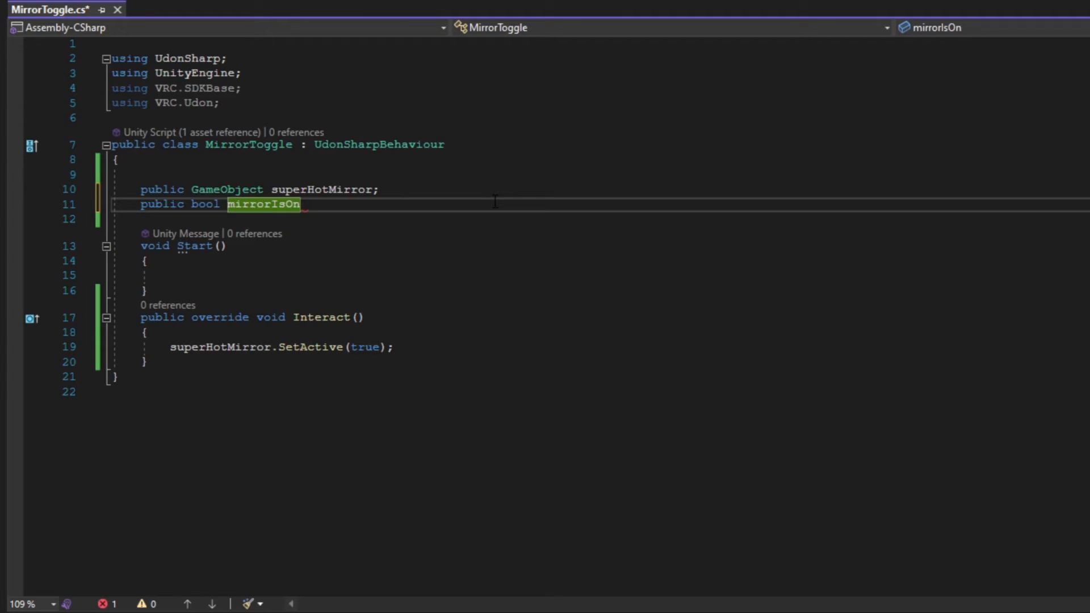
pyautogui.write(';')
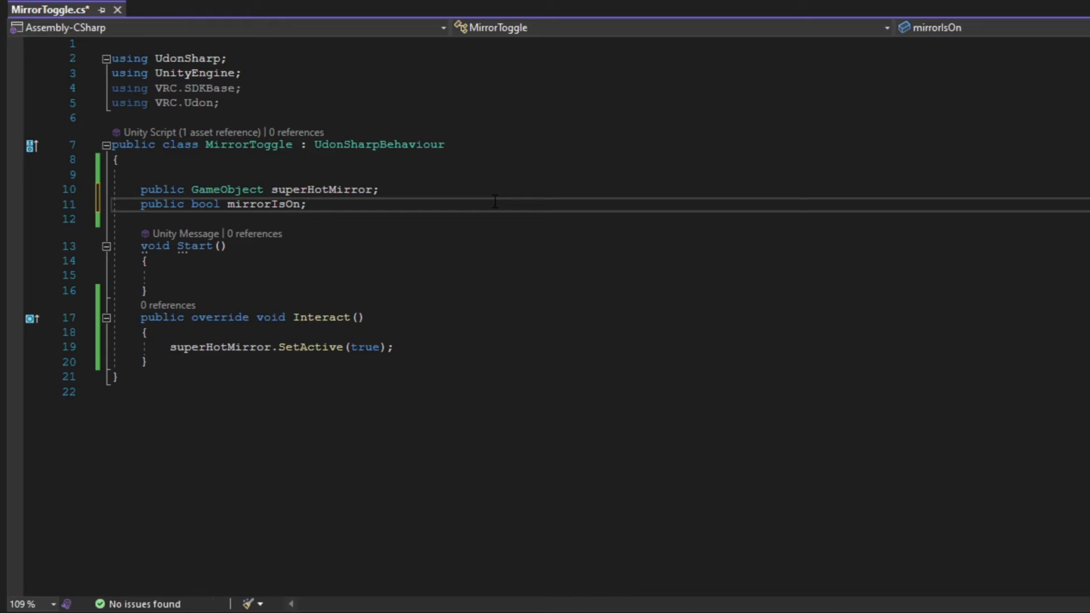
pyautogui.press('ctrl+s')
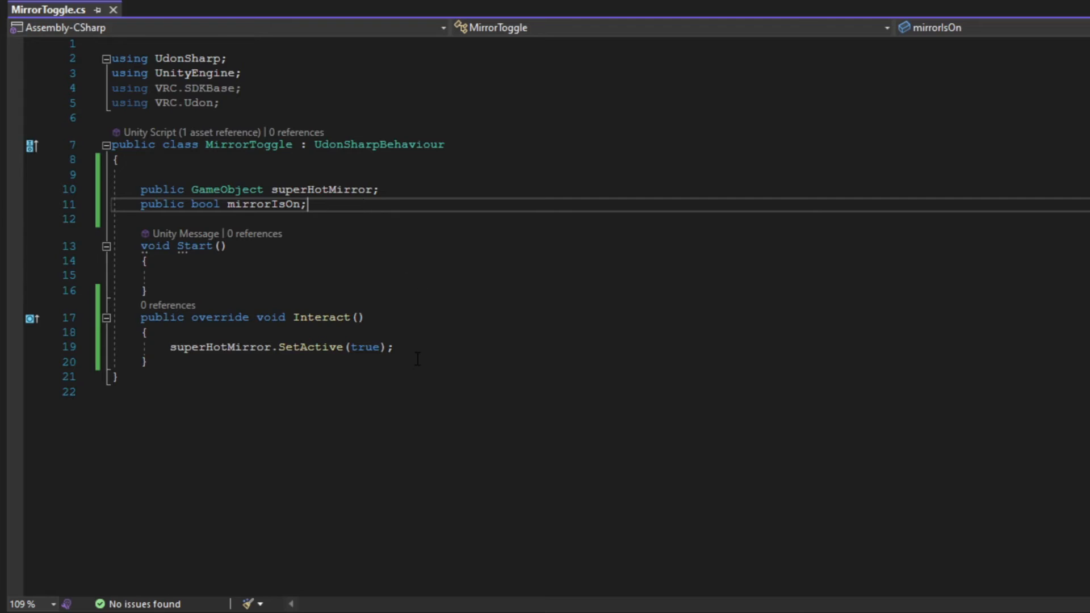
# Step: Add 'mirrorIsOn = true;' on a new line after the SetActive call
pyautogui.press('enter')
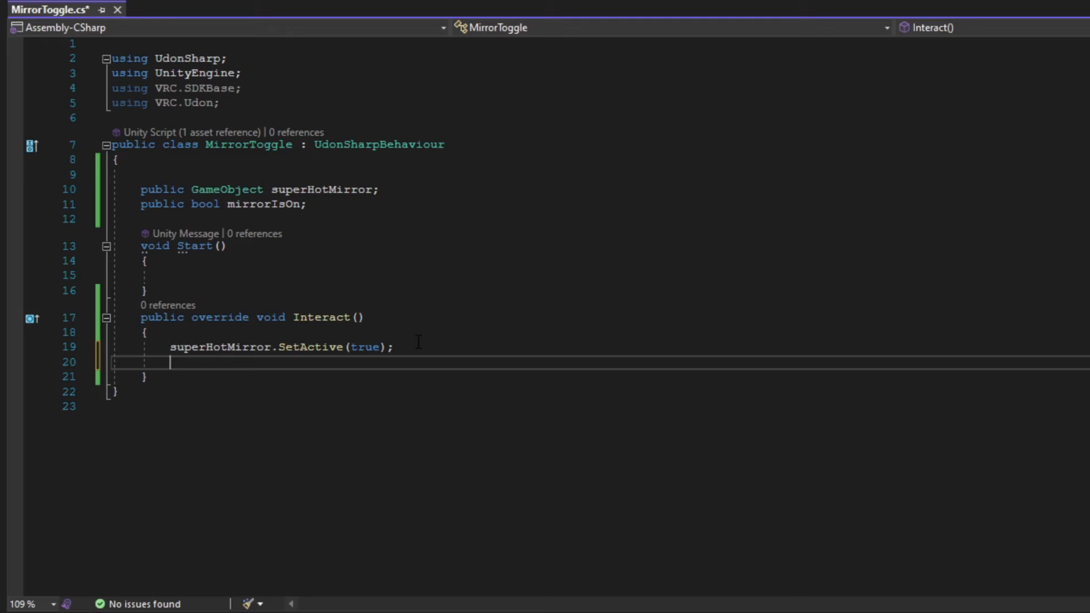
pyautogui.write('mirrorIsOn = true;')
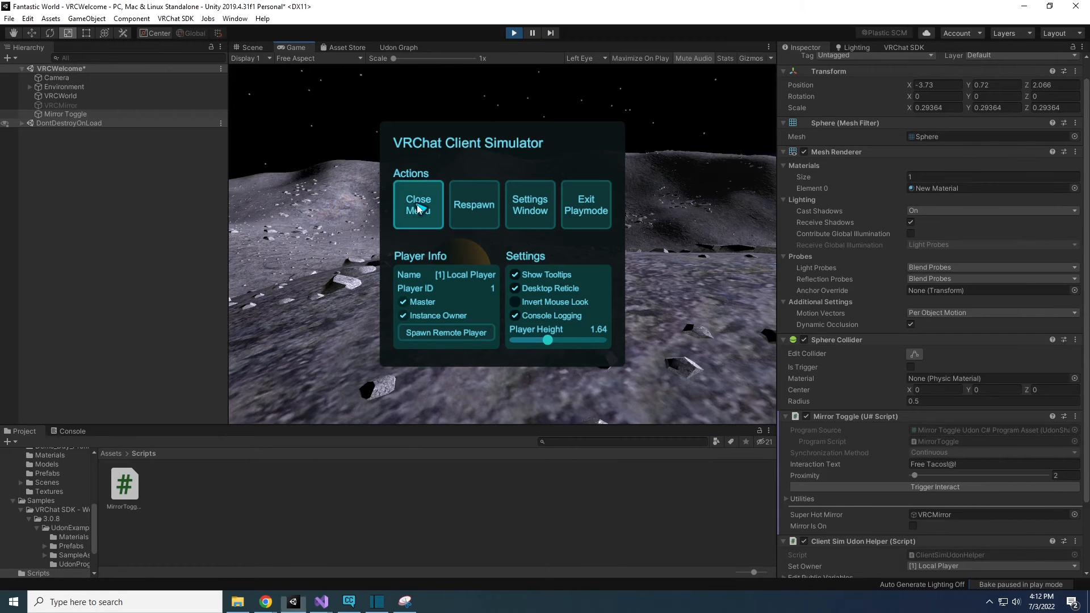
# Step: Close the VRChat Client Simulator menu during Play mode
pyautogui.click(418, 205)
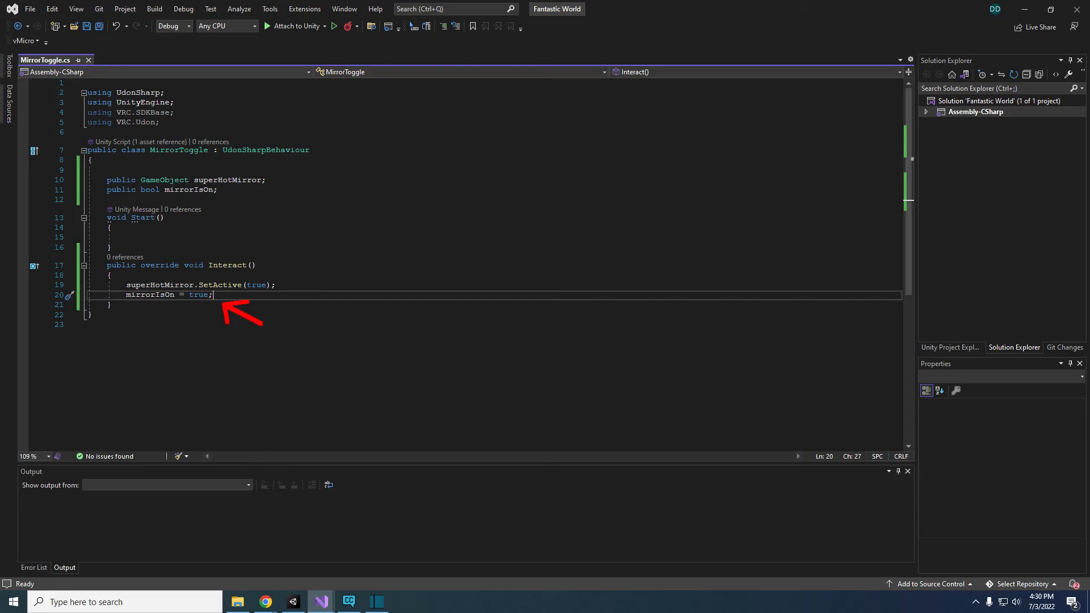
# Step: Type 'if (mirrorIsOn == false) { }' above the SetActive line and open the braces
pyautogui.write('MirrorToggle toggle = new MirrorToggle();')
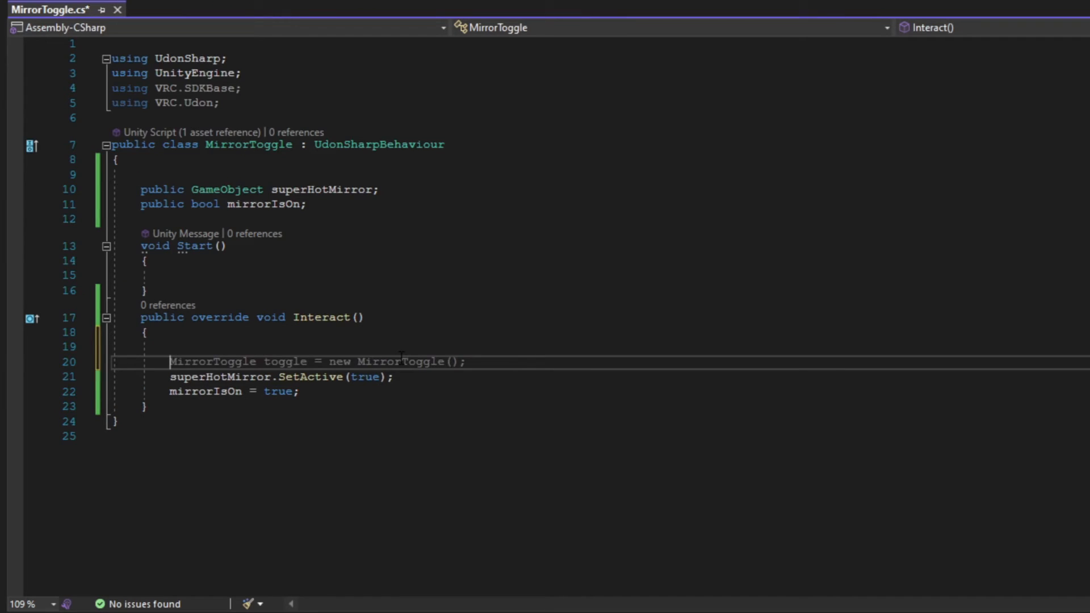
pyautogui.write('if (superHotMirror != null)')
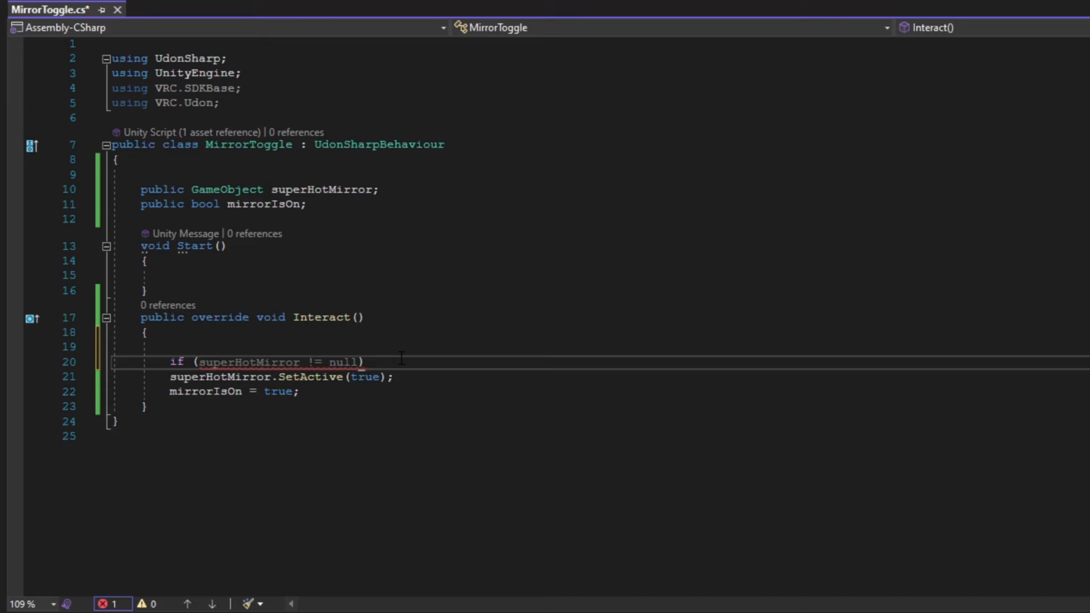
pyautogui.write('mir')
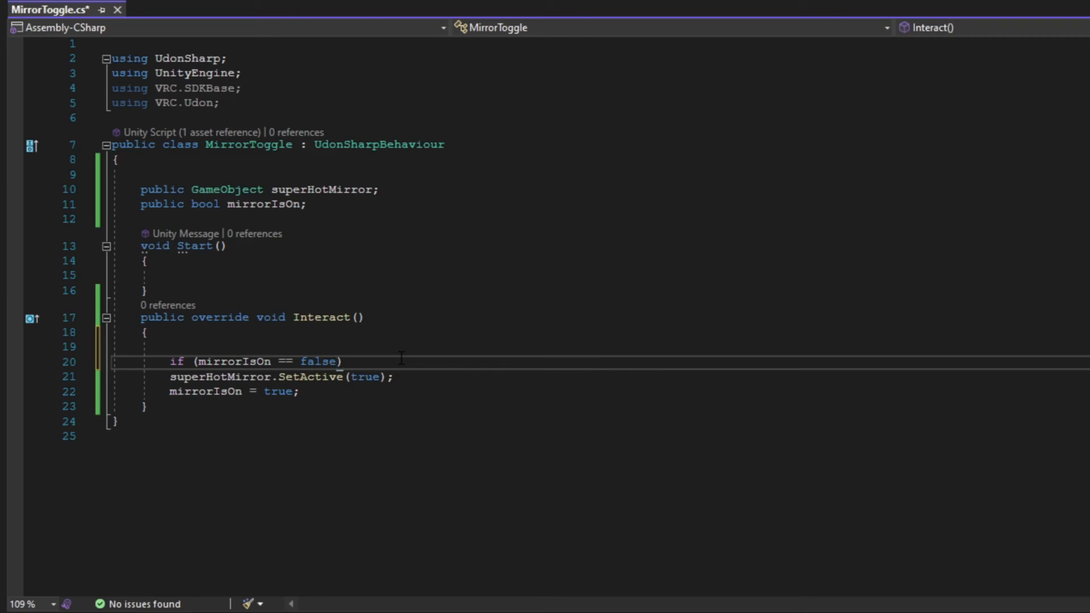
pyautogui.write('{ }')
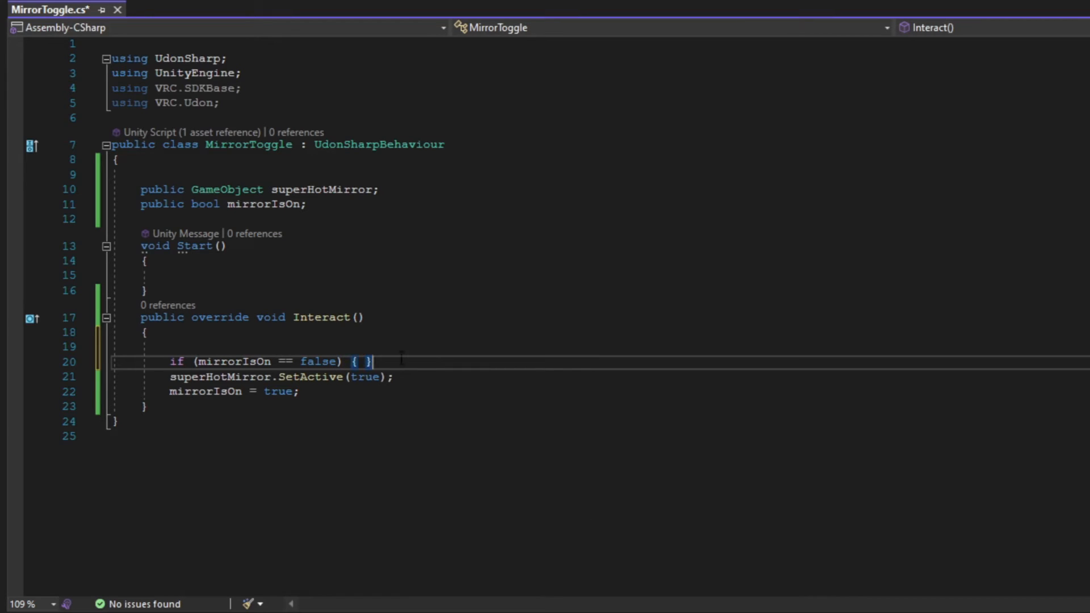
pyautogui.press('enter')
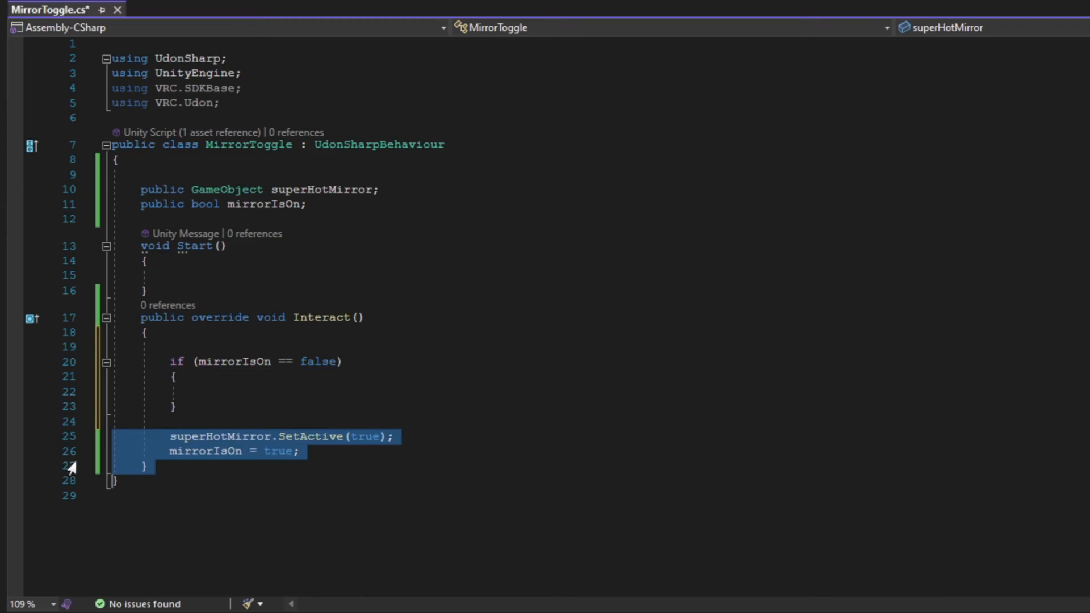
# Step: Cut the SetActive and mirrorIsOn lines to move them into the if block
pyautogui.press('Delete')
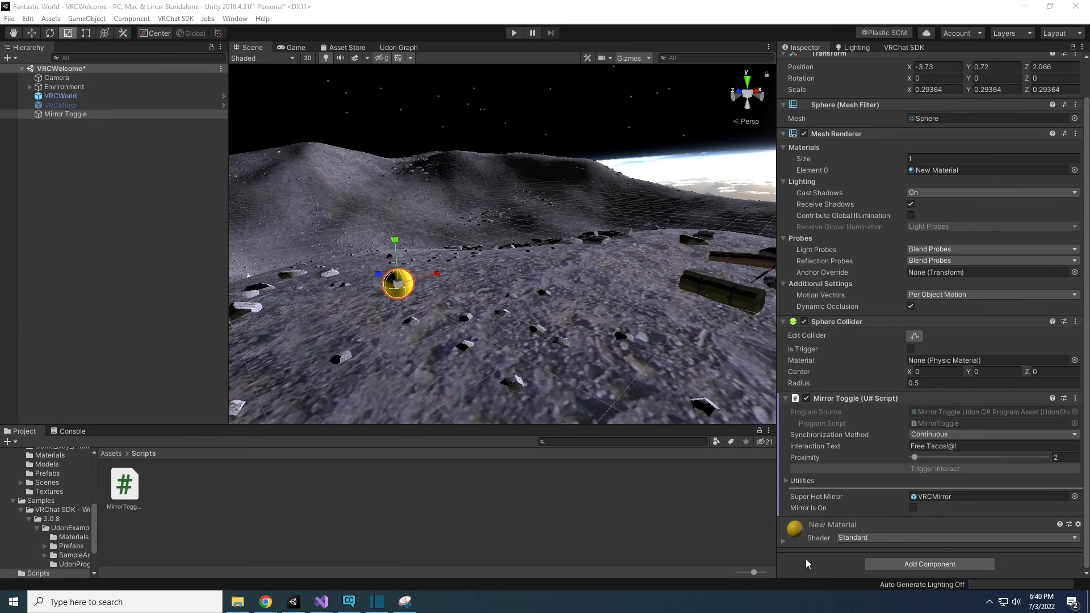
pyautogui.click(913, 508)
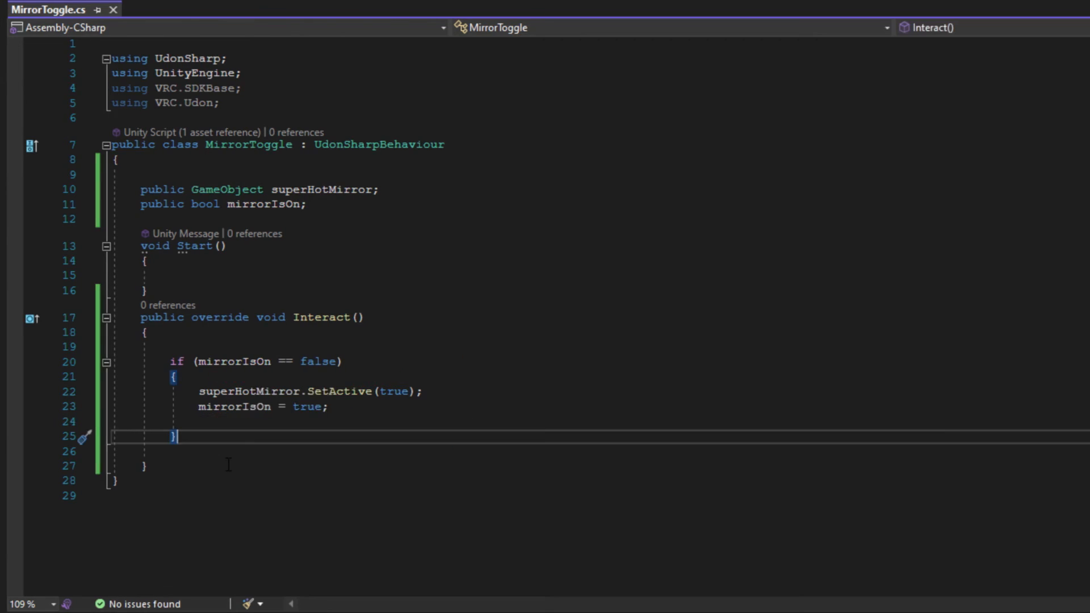
pyautogui.moveTo(650, 580)
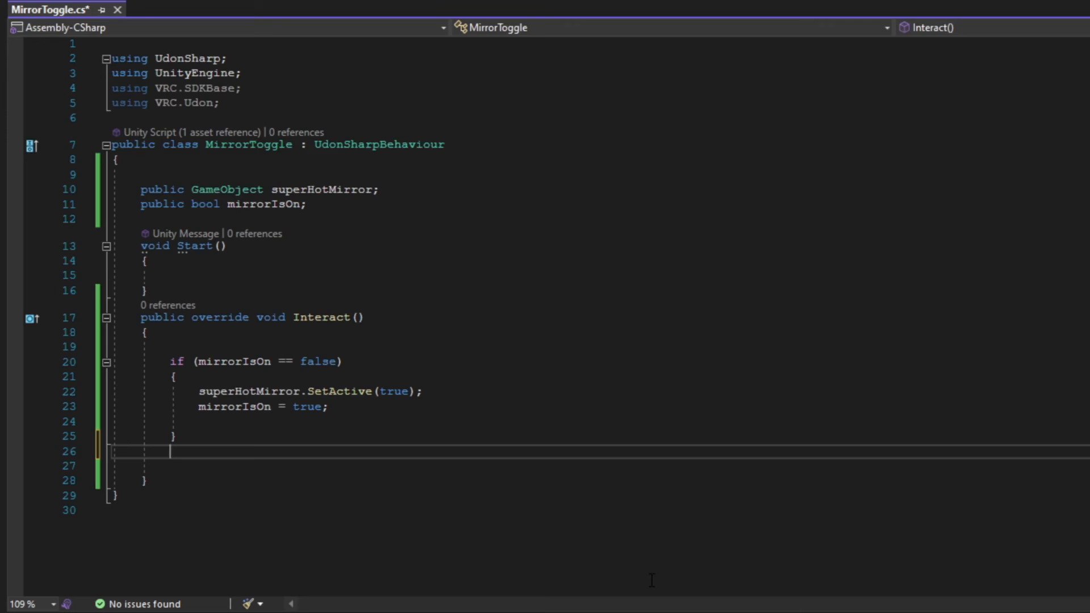
# Step: Add an else block with SetActive(false) and mirrorIsOn = false
pyautogui.write('else')
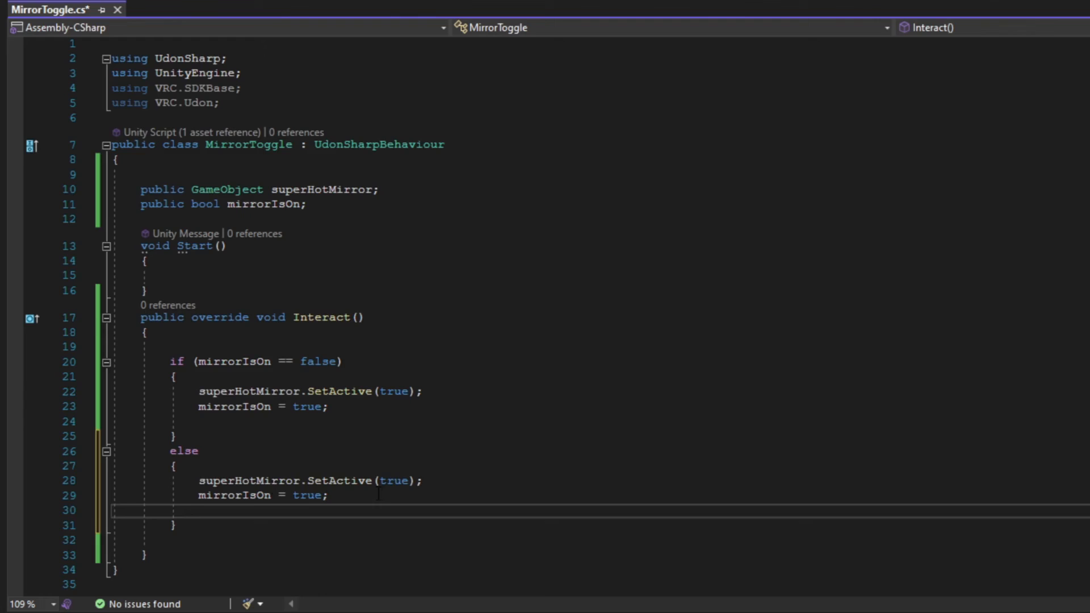
pyautogui.write('false')
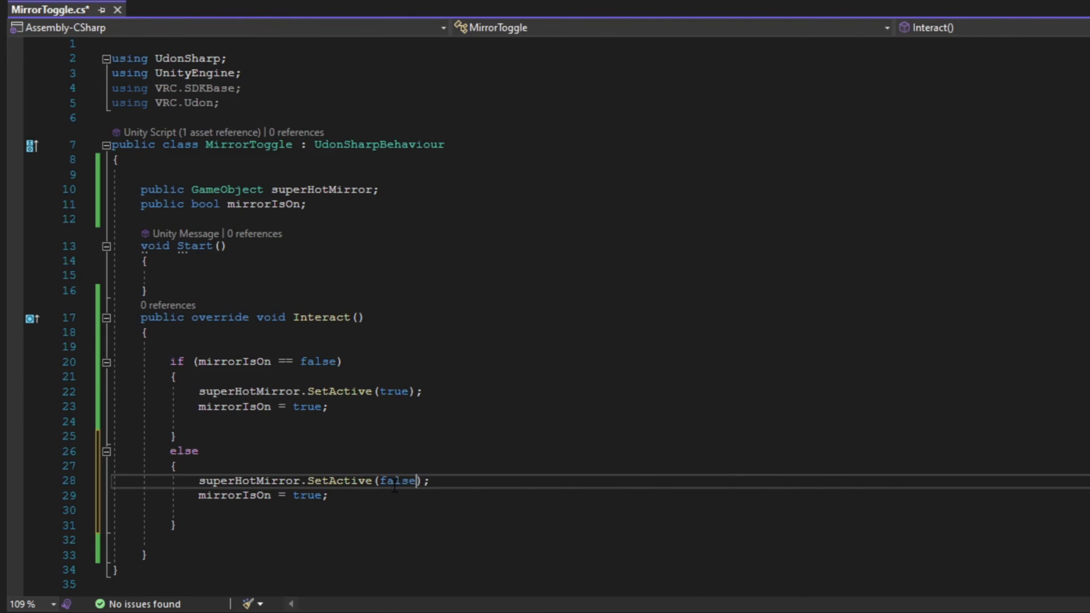
pyautogui.write('false')
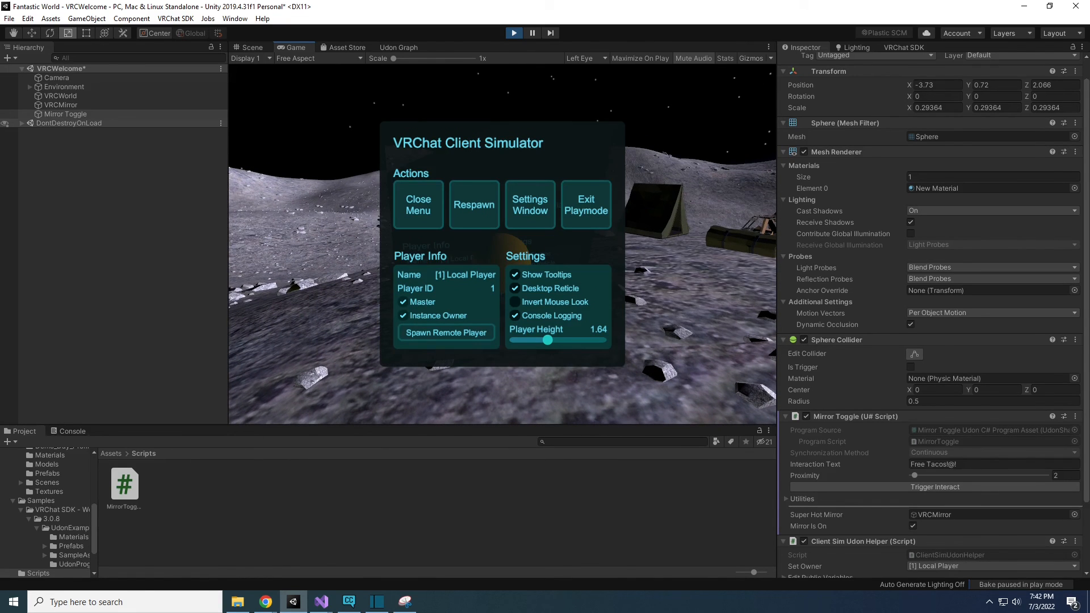
# Step: Expand Environment and trigger Mirror Toggle's interaction to test the mirror
pyautogui.click(22, 87)
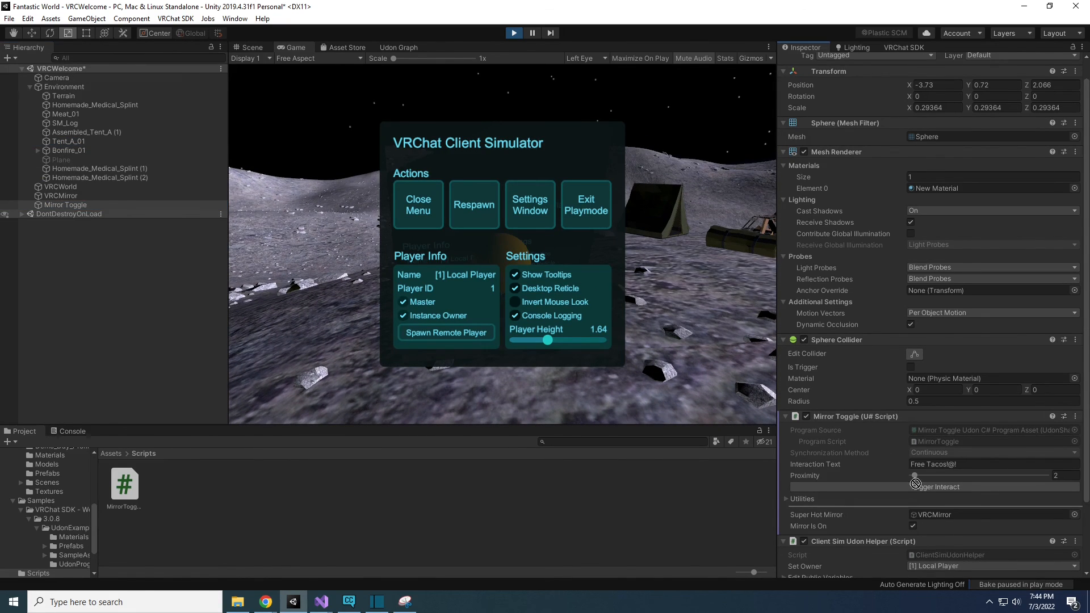
pyautogui.click(418, 205)
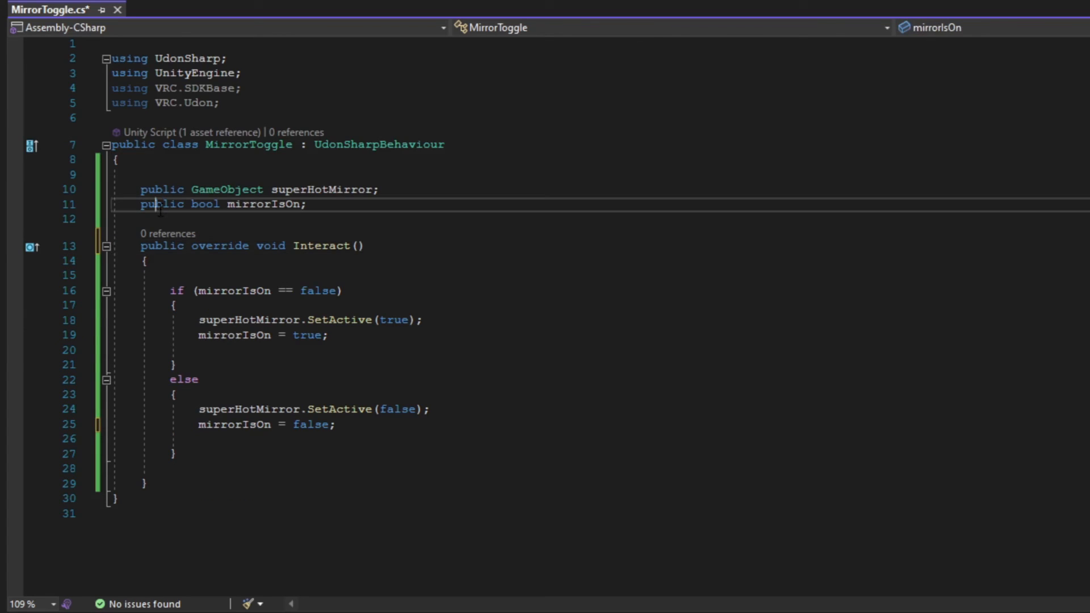
# Step: Replace 'public' with 'private' on the mirrorIsOn field declaration
pyautogui.doubleClick(161, 203)
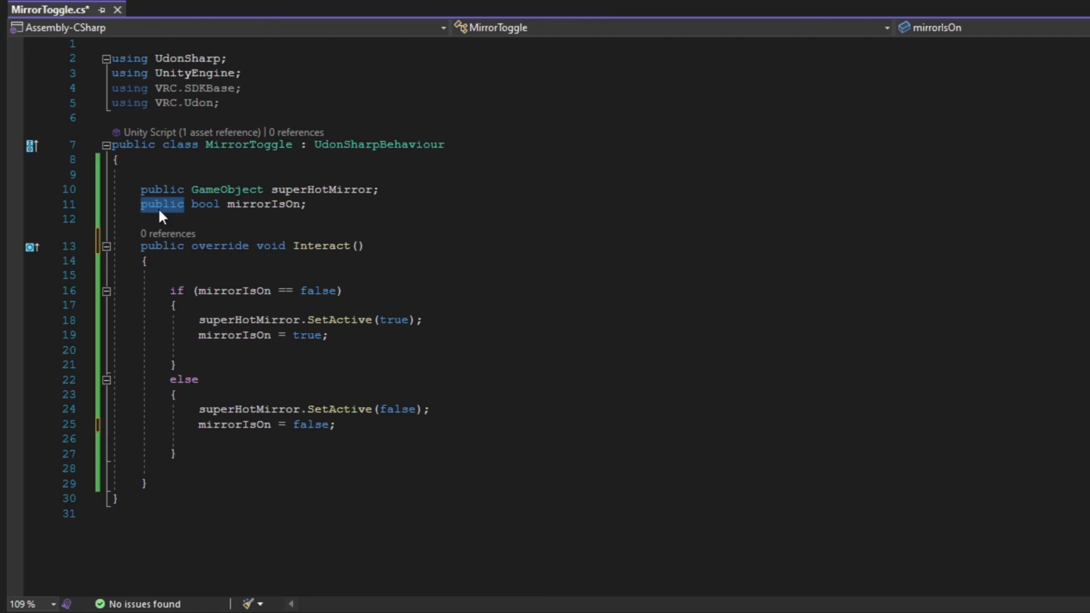
pyautogui.write('priva')
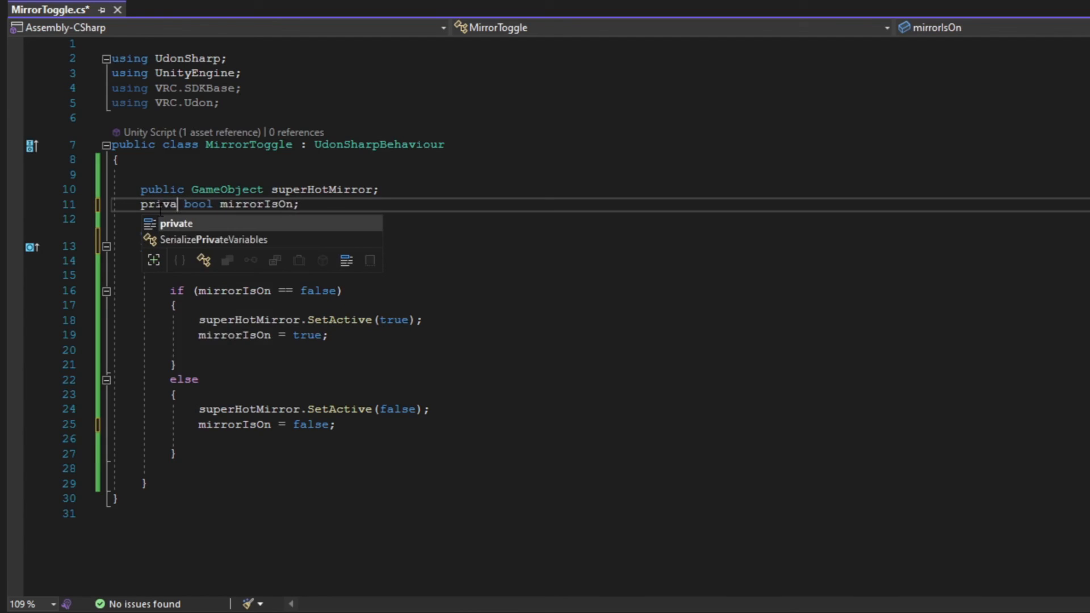
pyautogui.press('Tab')
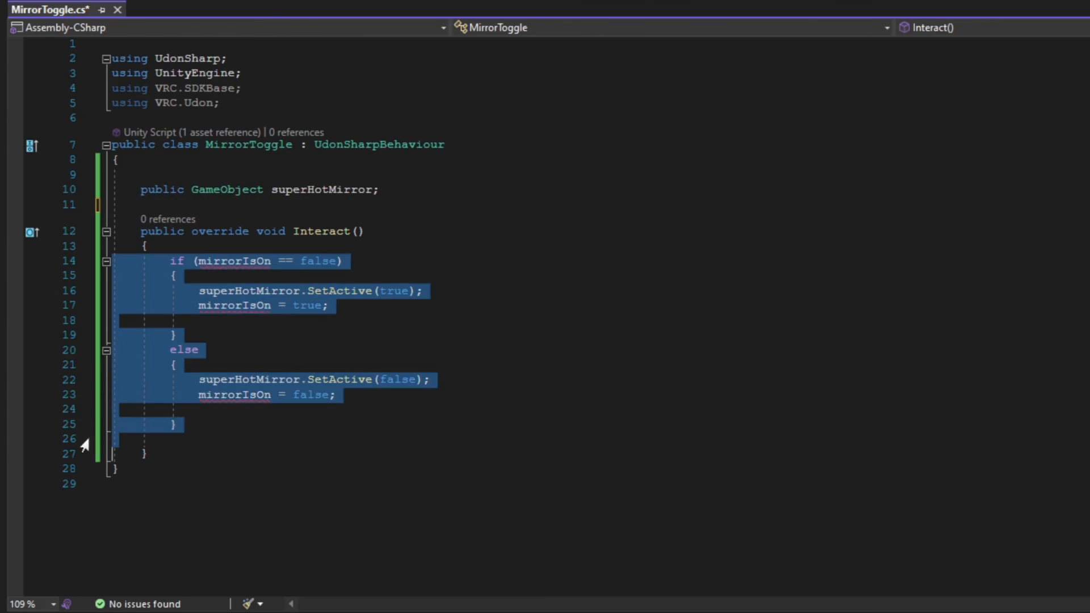
# Step: Replace the Interact body with 'superHotMirror.SetActive(!superHotMirror.activeSelf);' to toggle the mirror
pyautogui.write('superHotMirror.SetActive(!superHotMirror.activeSelf);')
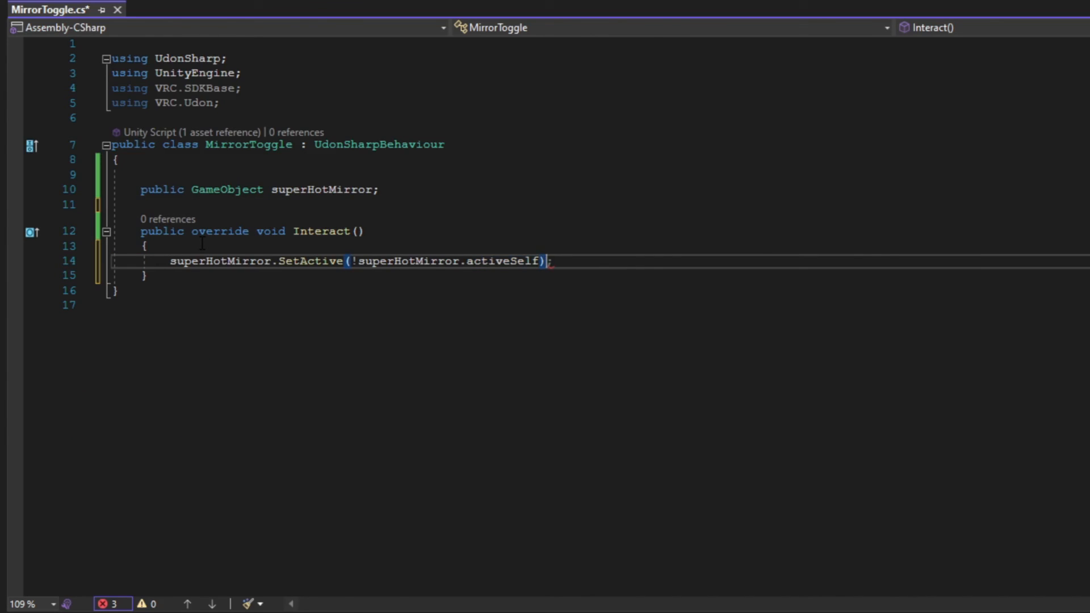